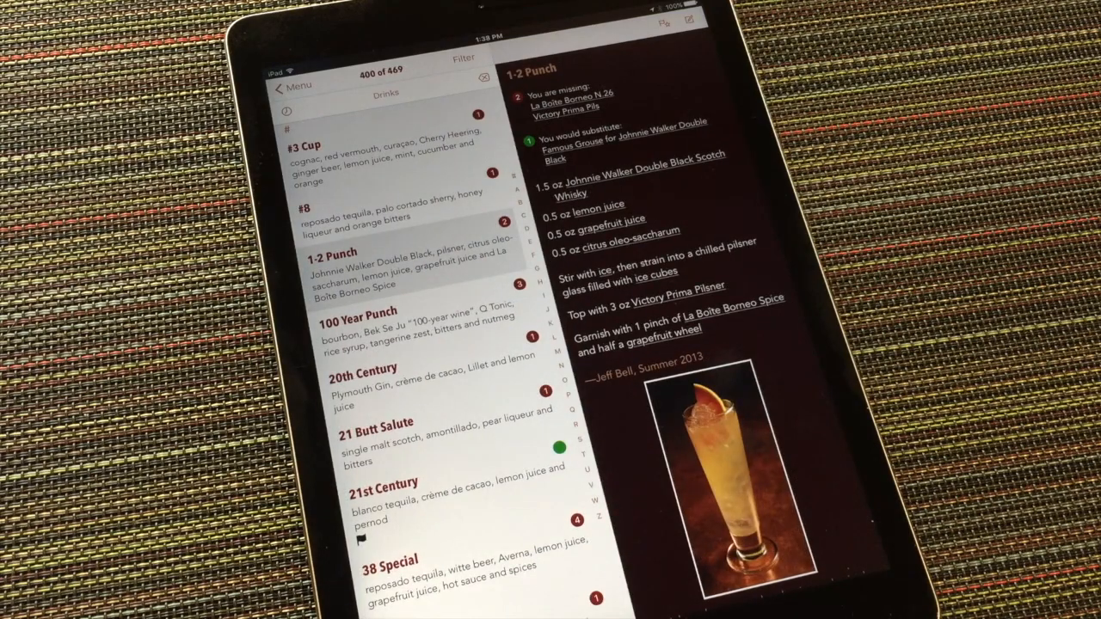
Open Johnnie Walker Double Black Scotch Whisky details from the 1-2 Punch recipe
{"action": "left_click", "coordinate": [356, 311]}
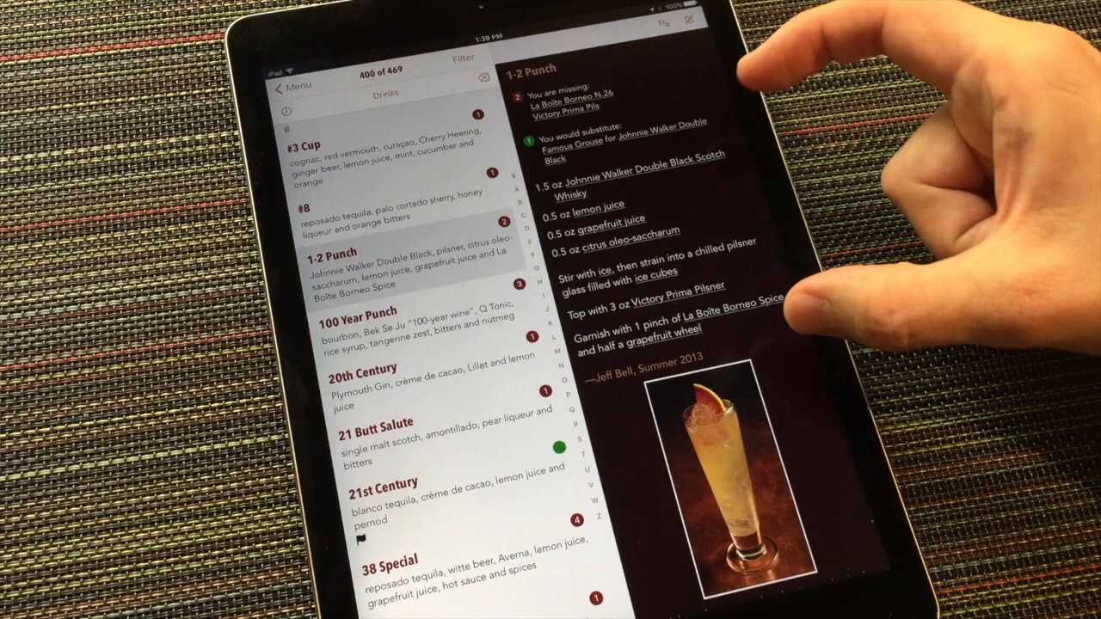
{"action": "mouse_move", "coordinate": [826, 336]}
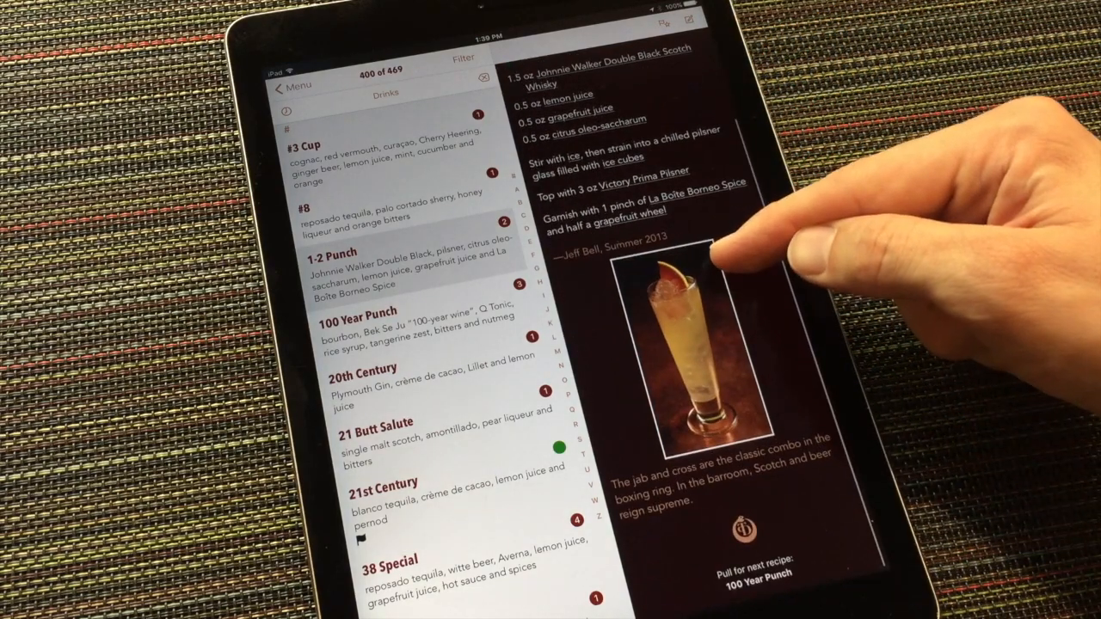
{"action": "scroll", "scroll_direction": "down", "scroll_amount": 3}
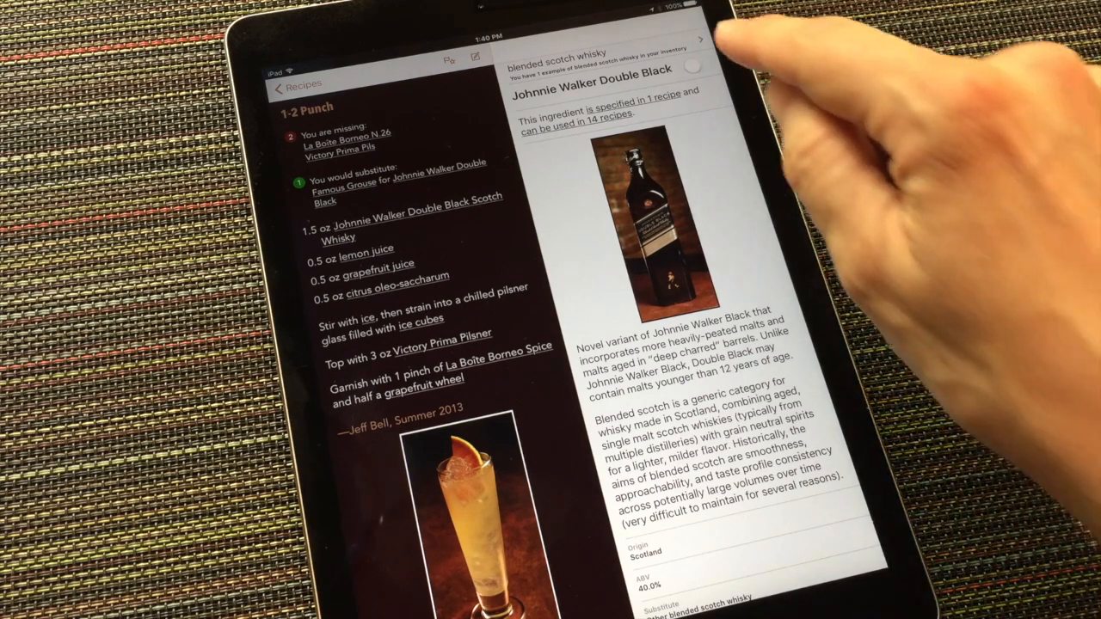
Add Johnnie Walker Double Black to inventory and open the blended scotch whisky category
{"action": "left_click", "coordinate": [695, 64]}
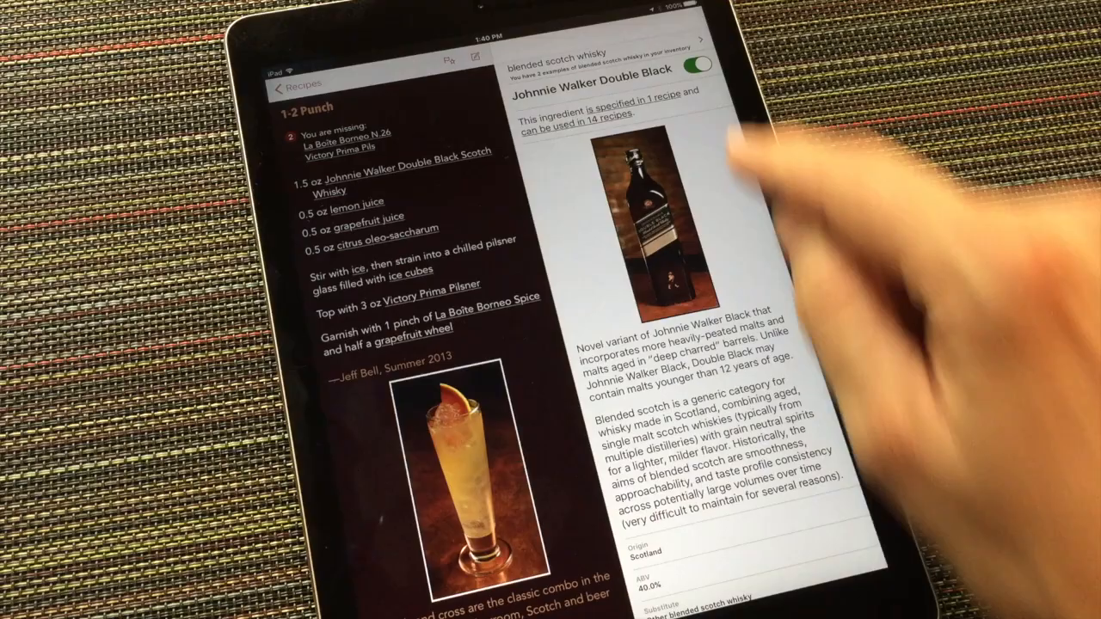
{"action": "left_click", "coordinate": [698, 61]}
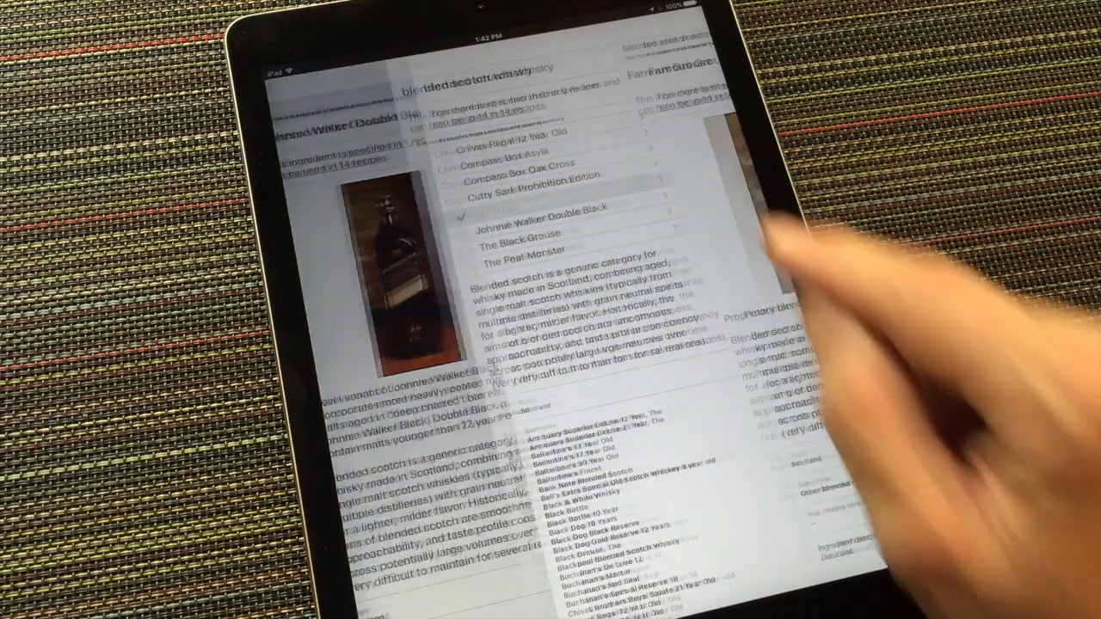
Open Famous Grouse details, toggling blended scotch whisky inventory on then back off
{"action": "left_click", "coordinate": [533, 231]}
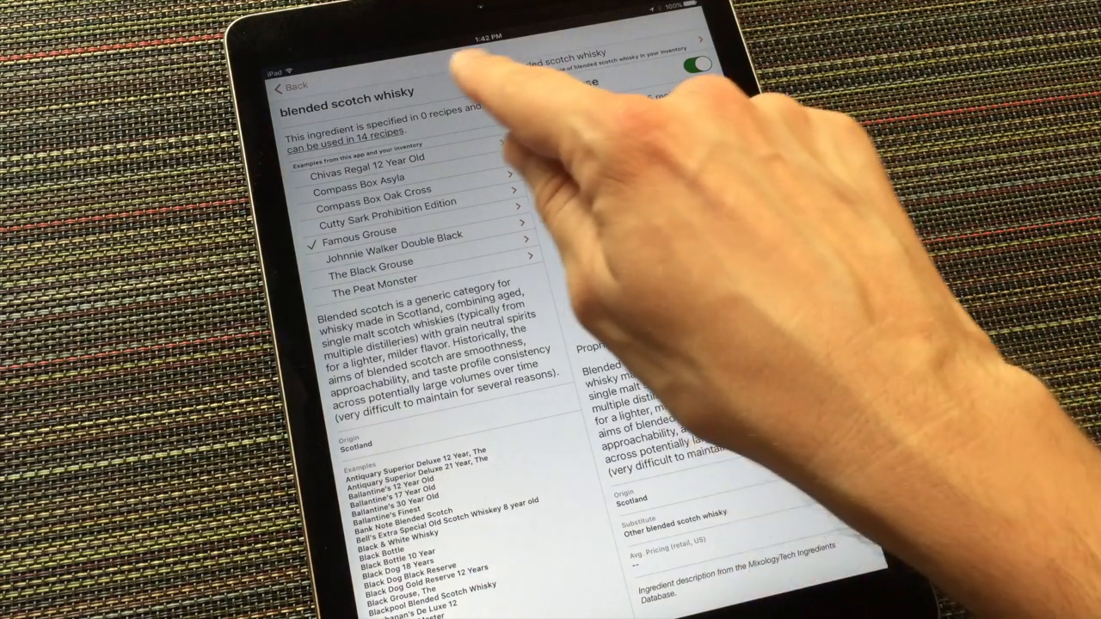
{"action": "left_click", "coordinate": [361, 231]}
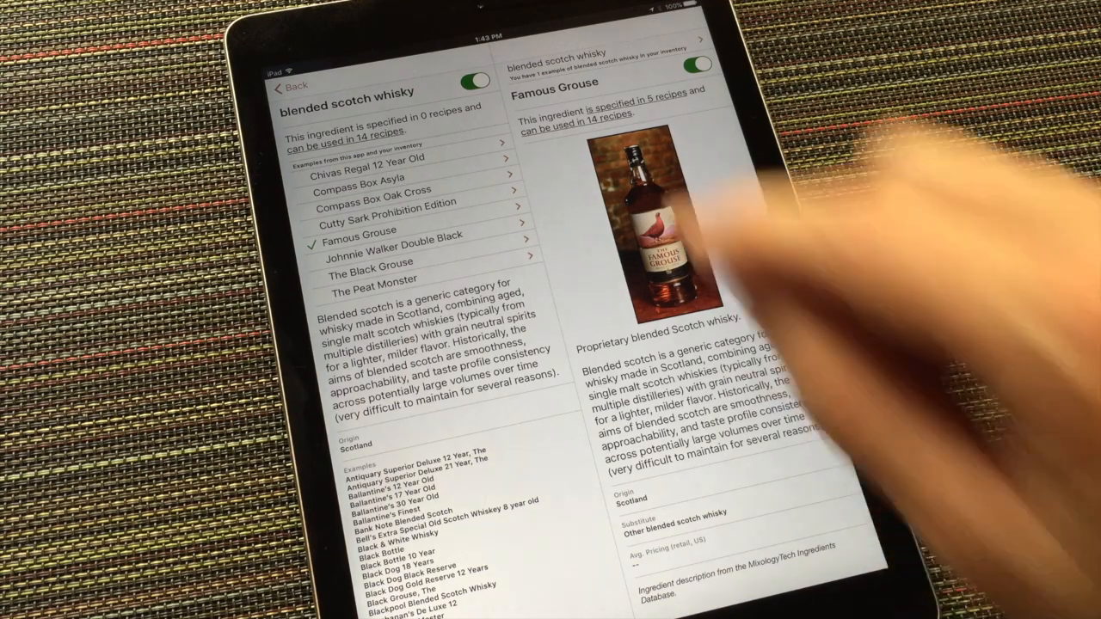
{"action": "left_click", "coordinate": [470, 82]}
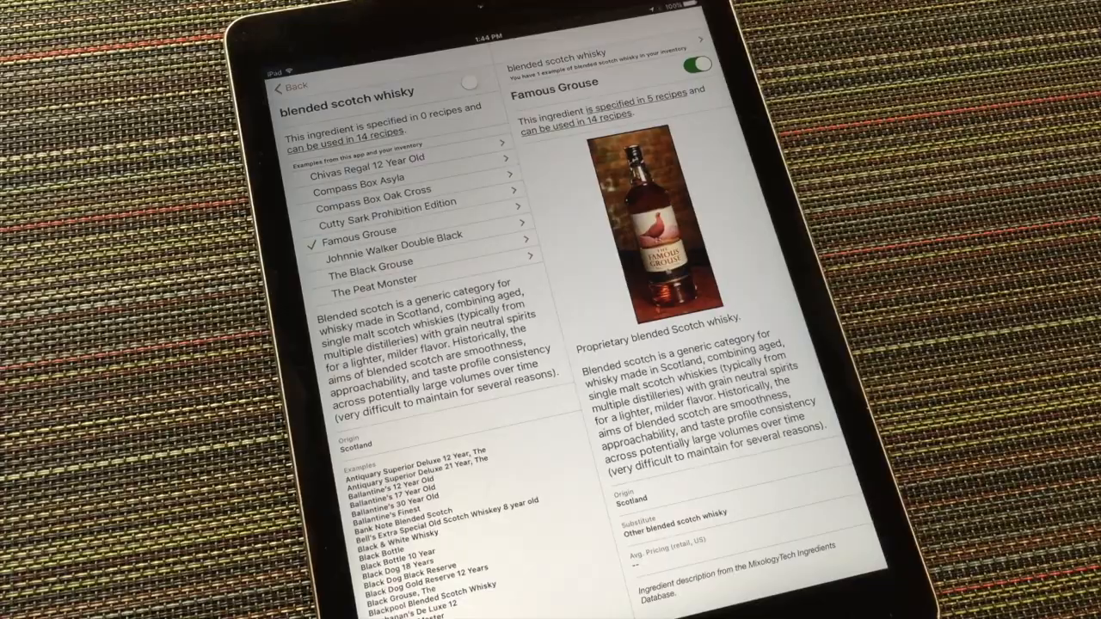
Go back to 1-2 Punch and view the lemon juice ingredient details
{"action": "left_click", "coordinate": [395, 253]}
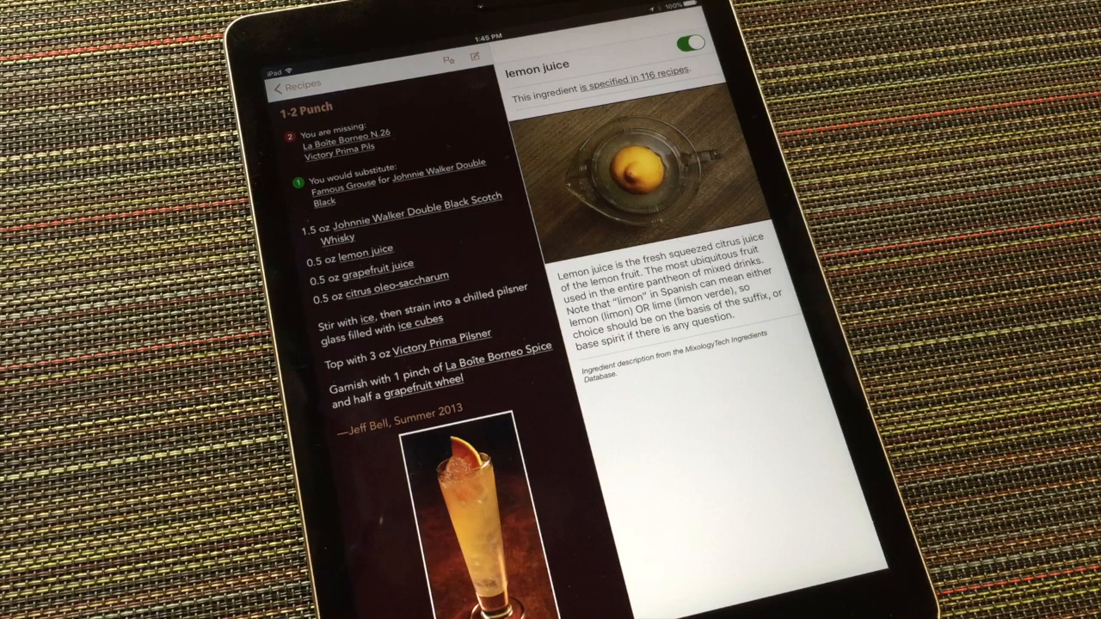
View the citrus oleo-saccharum preparation recipe yielding 16 oz
{"action": "left_click", "coordinate": [397, 276]}
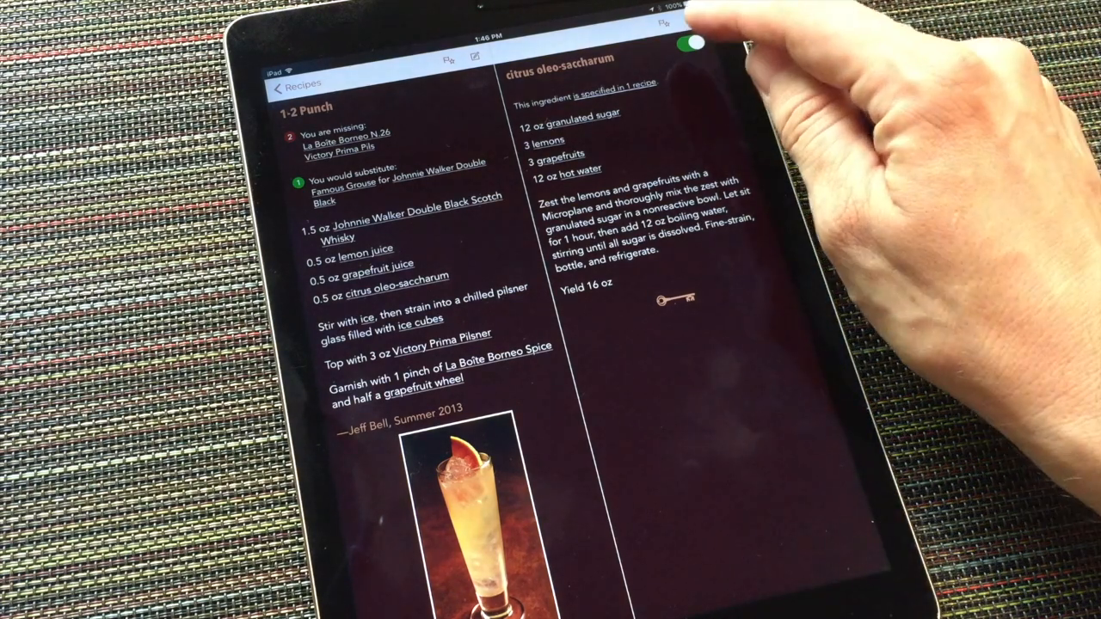
Switch citrus oleo-saccharum out of the inventory, leaving 1-2 Punch three ingredients short
{"action": "left_click", "coordinate": [692, 44]}
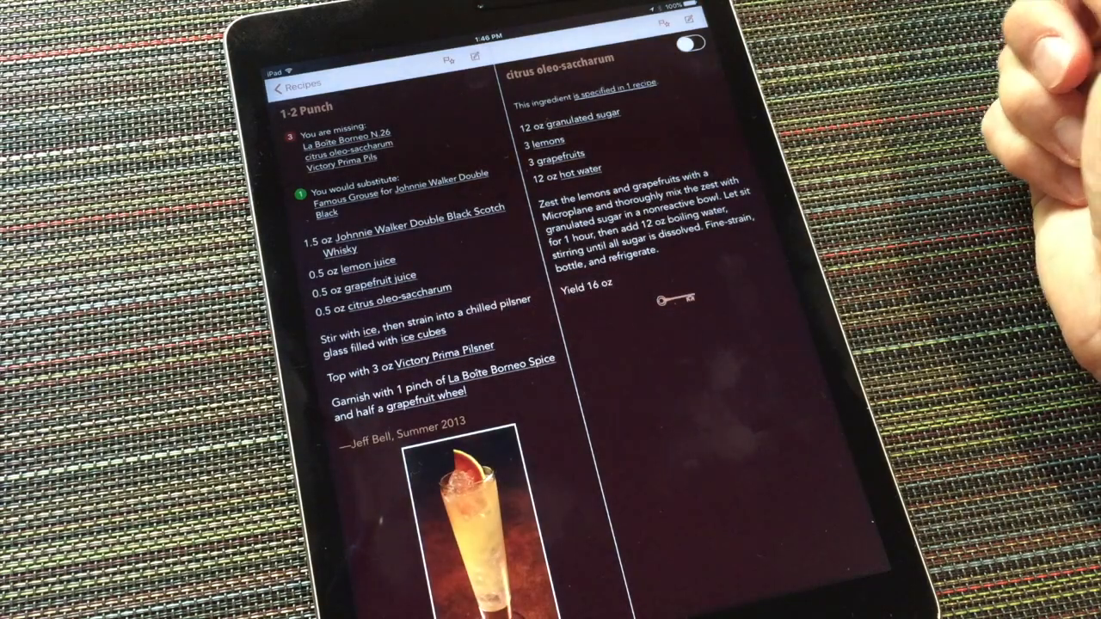
{"action": "left_click", "coordinate": [690, 43]}
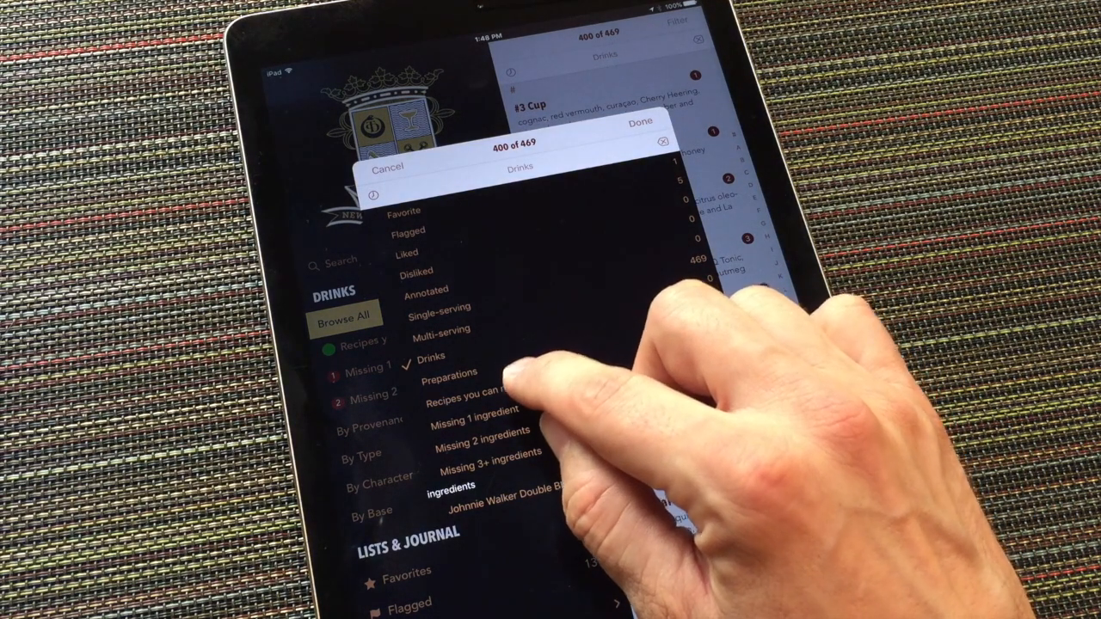
Filter drinks to makeable recipes, then to those with lemon juice (25 of 469)
{"action": "left_click", "coordinate": [472, 387]}
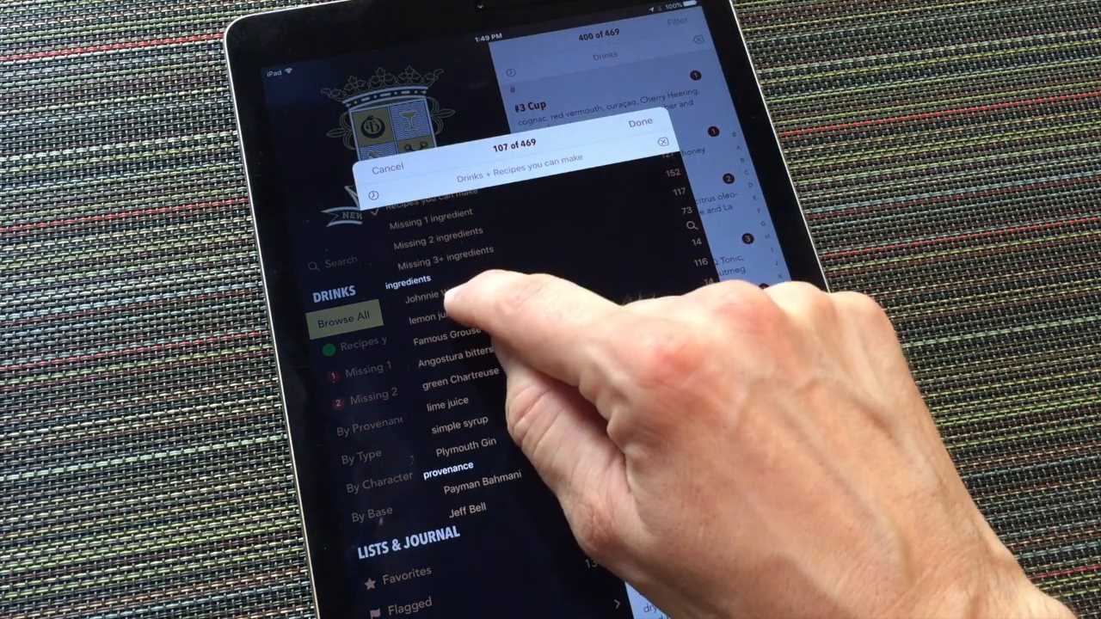
{"action": "left_click", "coordinate": [437, 314]}
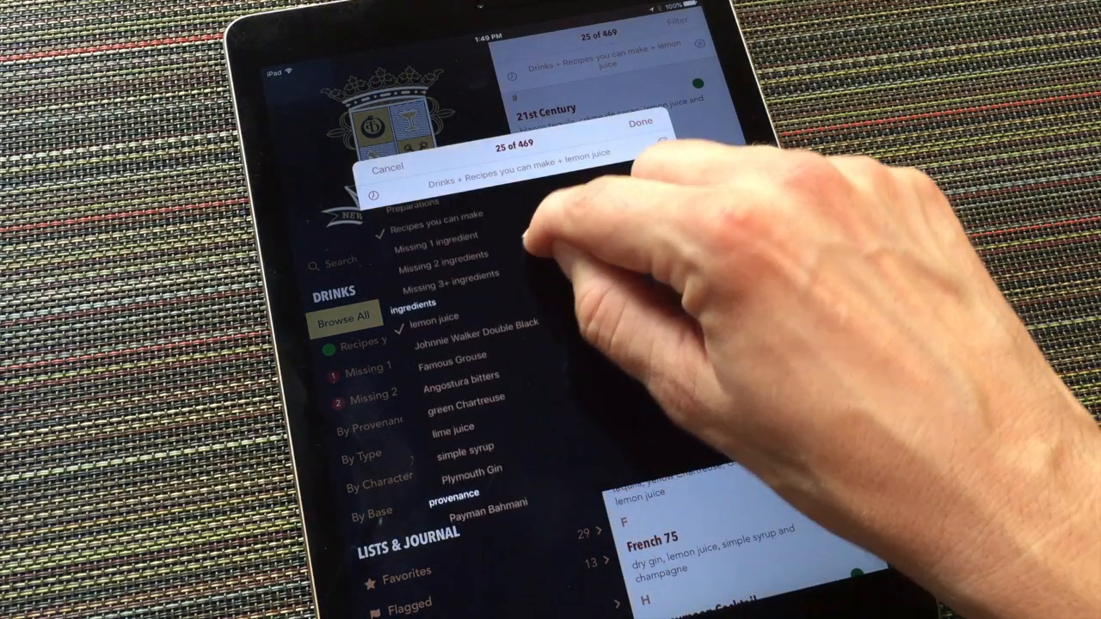
Add grape brandy to the makeable-drinks filter, showing 10 of 469
{"action": "left_click", "coordinate": [413, 324]}
{"action": "type", "text": "Grape"}
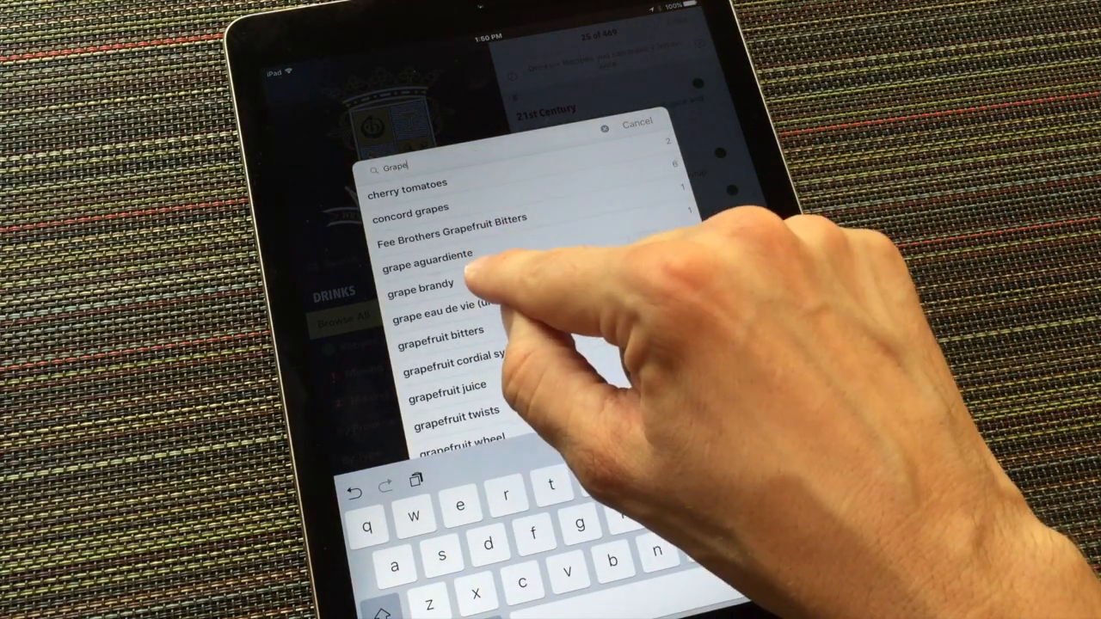
{"action": "left_click", "coordinate": [421, 283]}
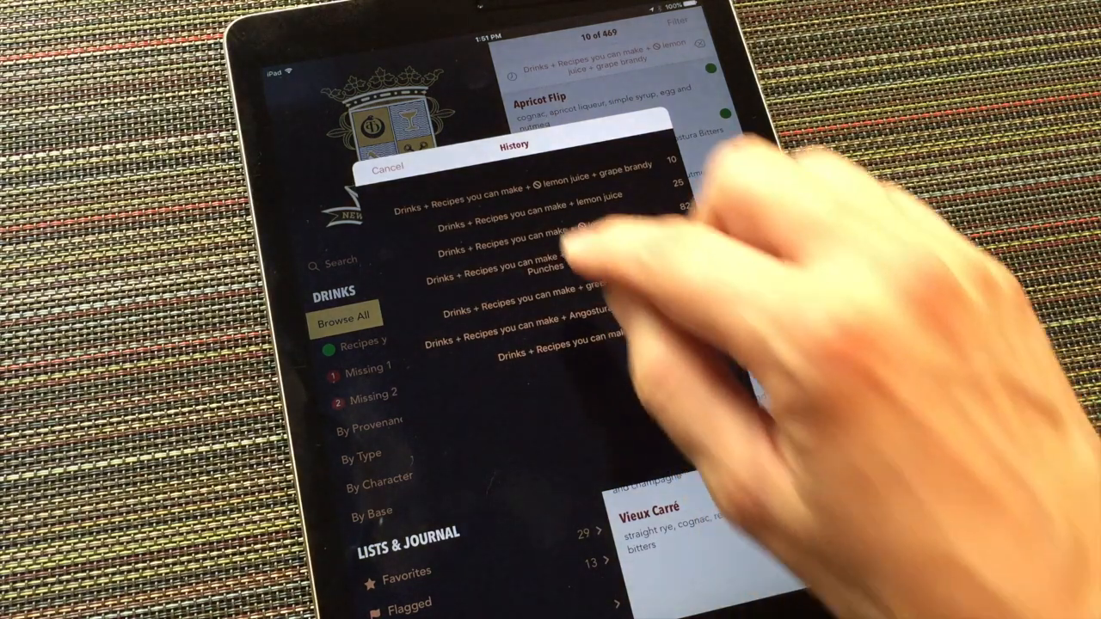
Restore the 'Drinks + Recipes you can make + lemon juice' filter from history
{"action": "left_click", "coordinate": [533, 205]}
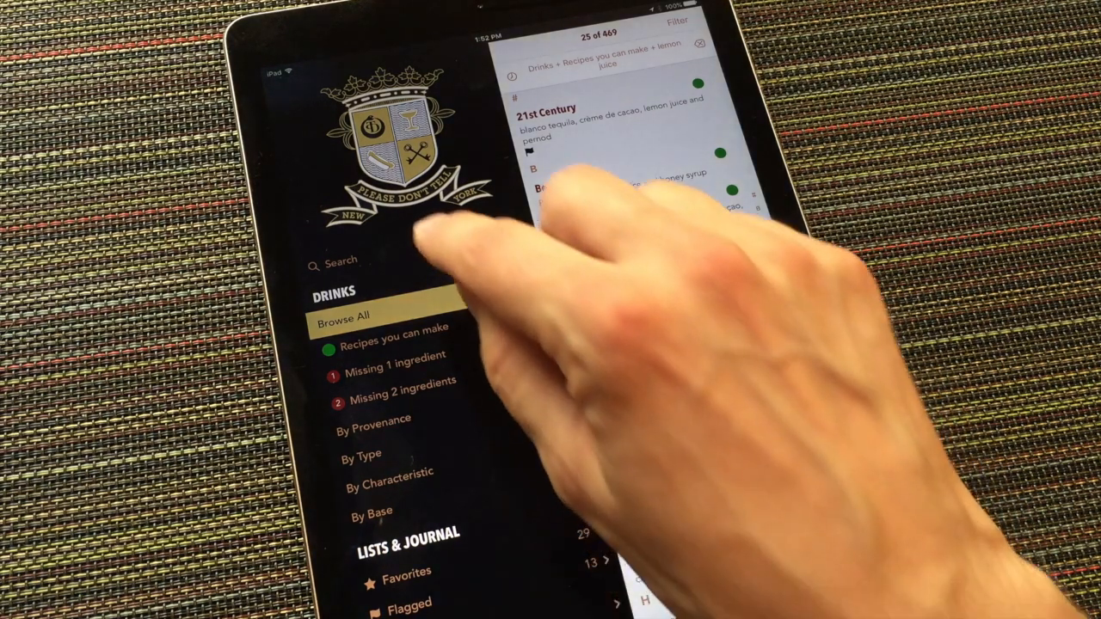
Search for 'Char' and open the Charente Shrub recipe
{"action": "left_click", "coordinate": [339, 261]}
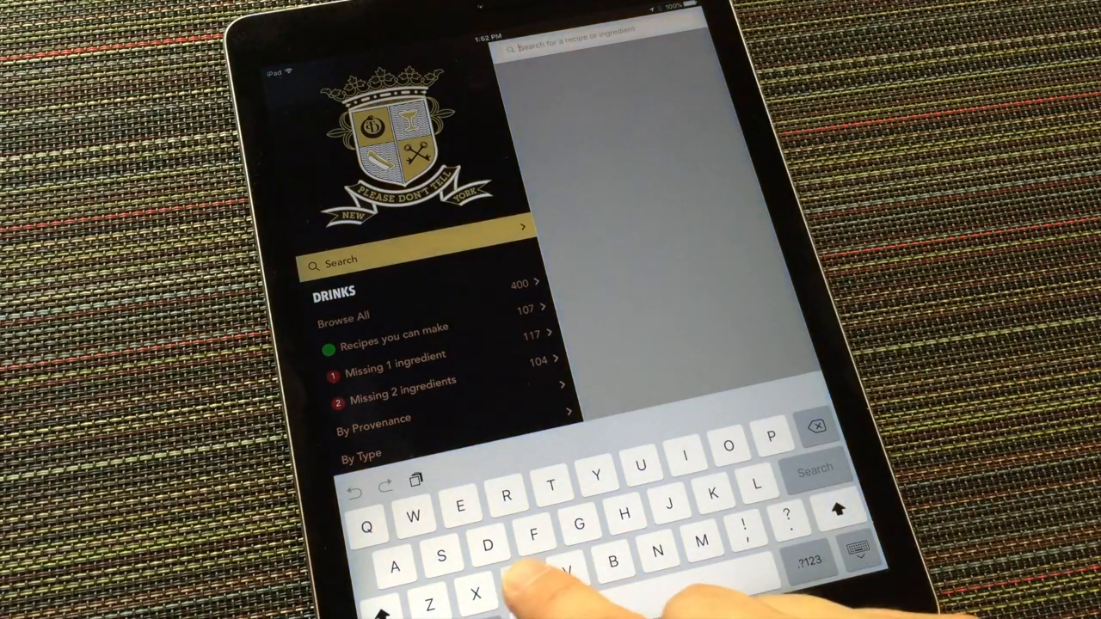
{"action": "type", "text": "Char"}
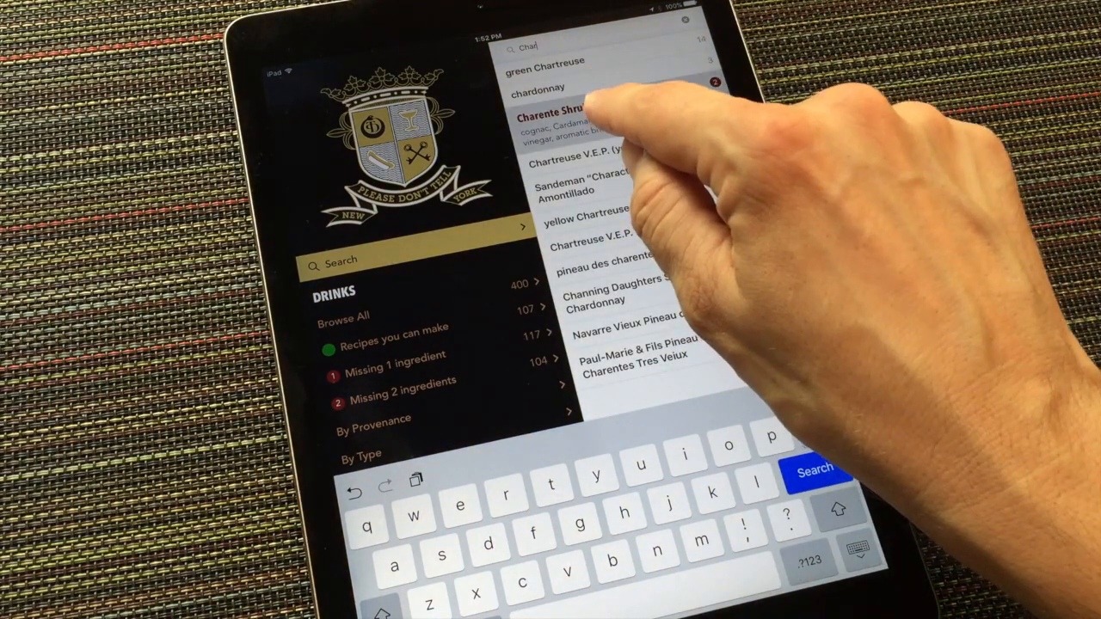
{"action": "left_click", "coordinate": [567, 116]}
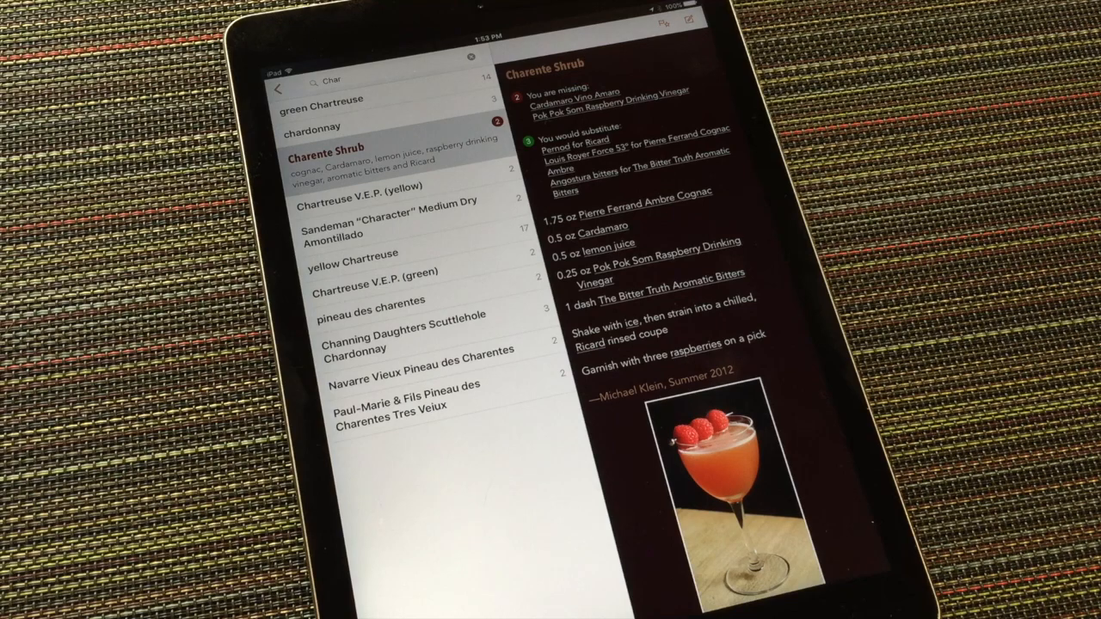
{"action": "left_click", "coordinate": [279, 89]}
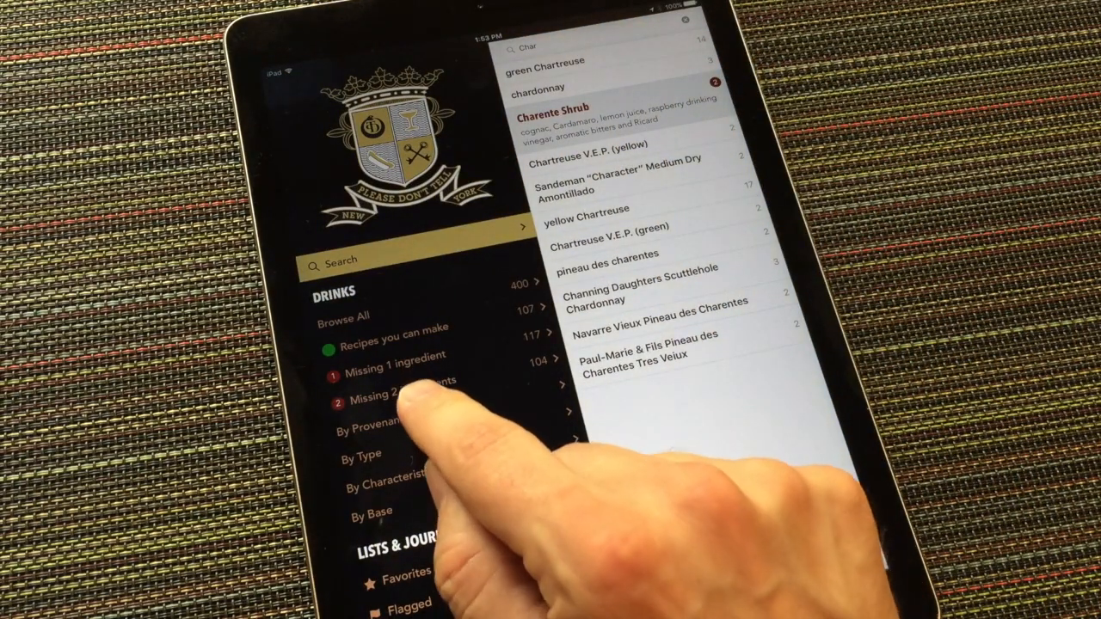
Try the provenance, type and characteristic groupings, then list the 15 Apple brandy base drinks
{"action": "left_click", "coordinate": [374, 418]}
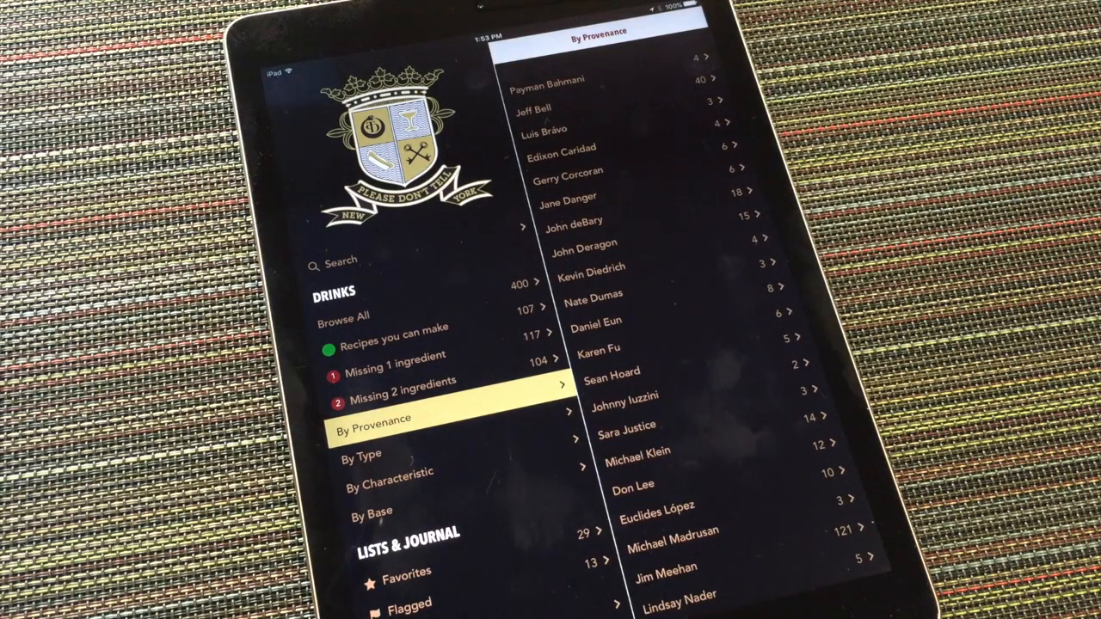
{"action": "left_click", "coordinate": [361, 454]}
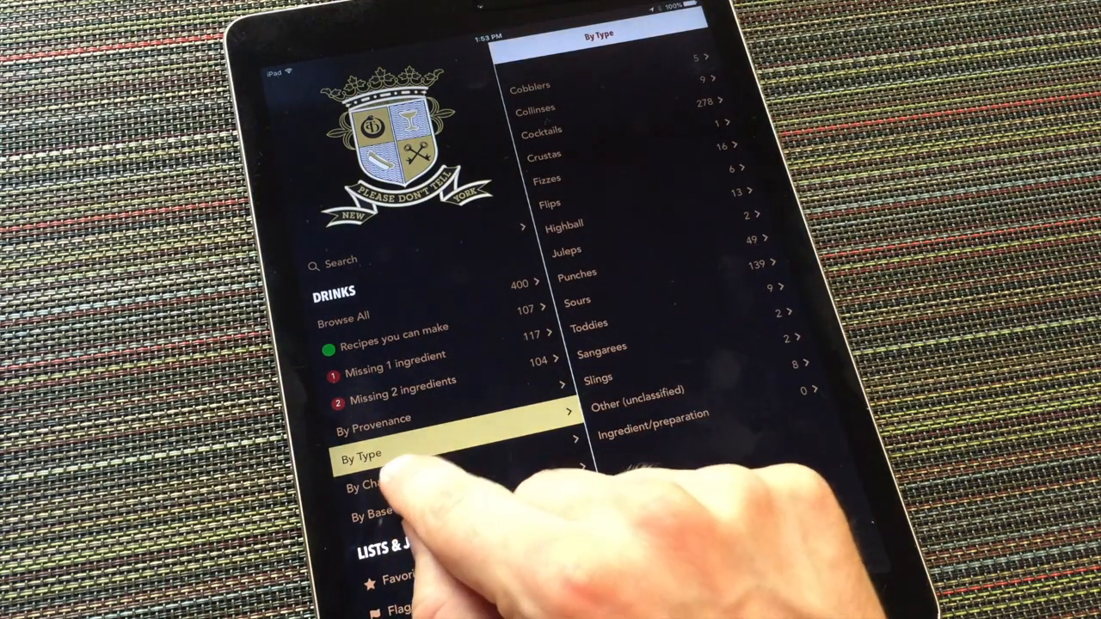
{"action": "left_click", "coordinate": [387, 477]}
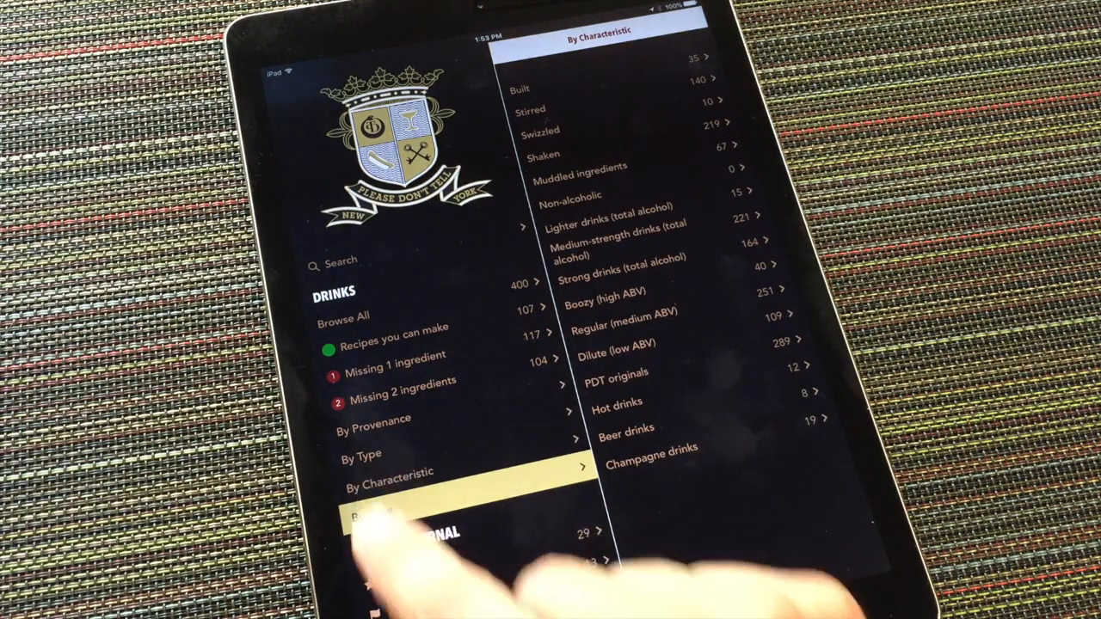
{"action": "left_click", "coordinate": [371, 509]}
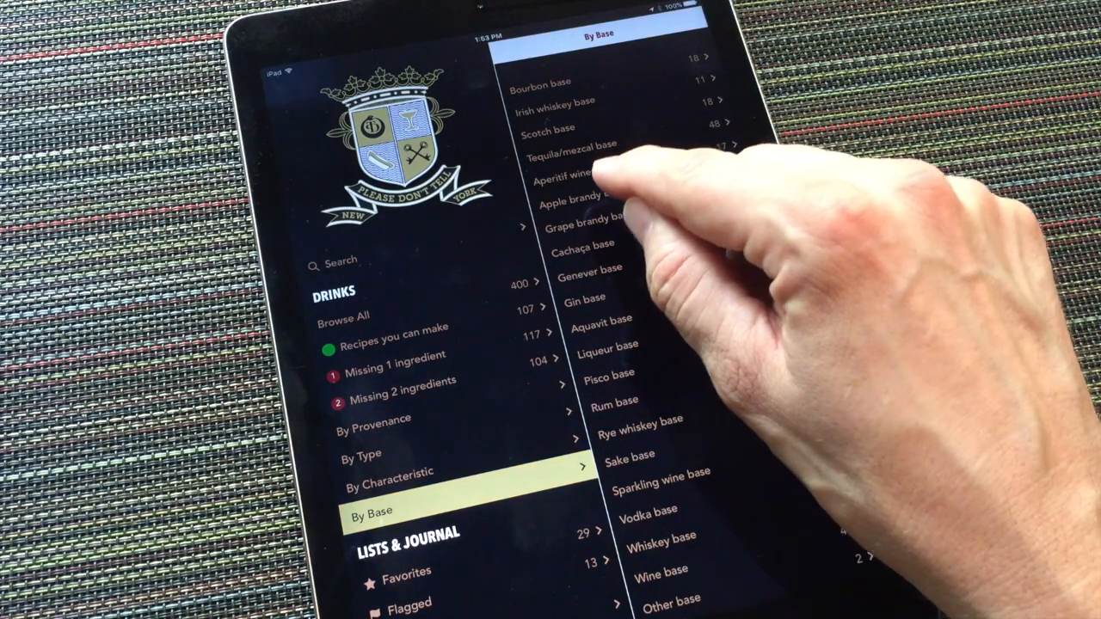
{"action": "left_click", "coordinate": [584, 204]}
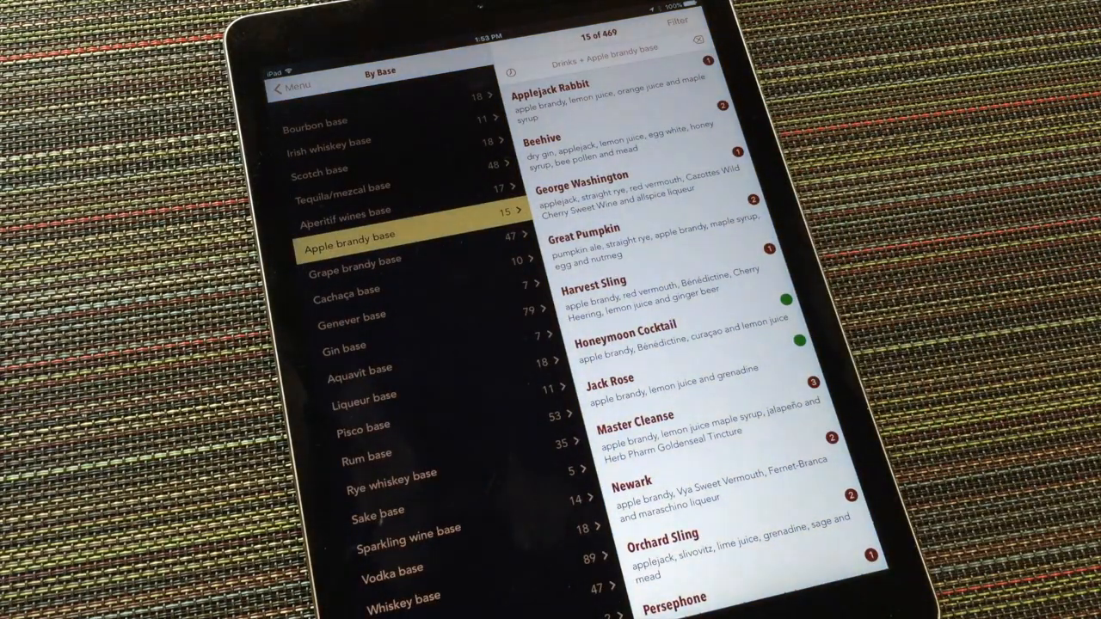
Clear the apple brandy filter to list all drinks and flag the 21st Century recipe
{"action": "left_click", "coordinate": [347, 289]}
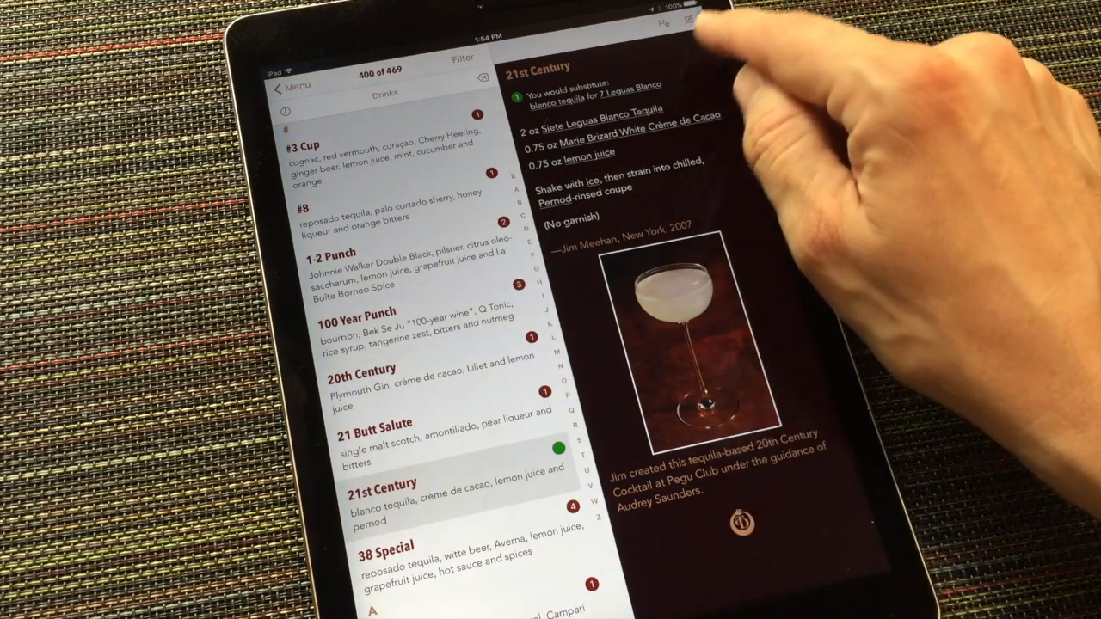
{"action": "left_click", "coordinate": [687, 21]}
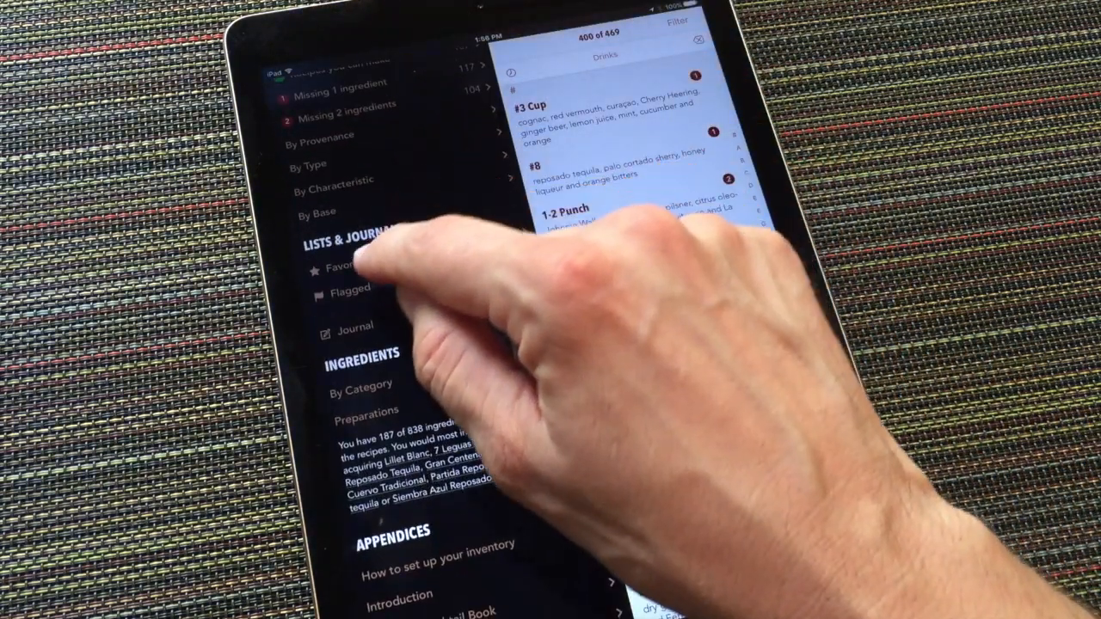
Show flagged recipes, toggle This App then All, and open Apple Daiquiri
{"action": "left_click", "coordinate": [350, 288]}
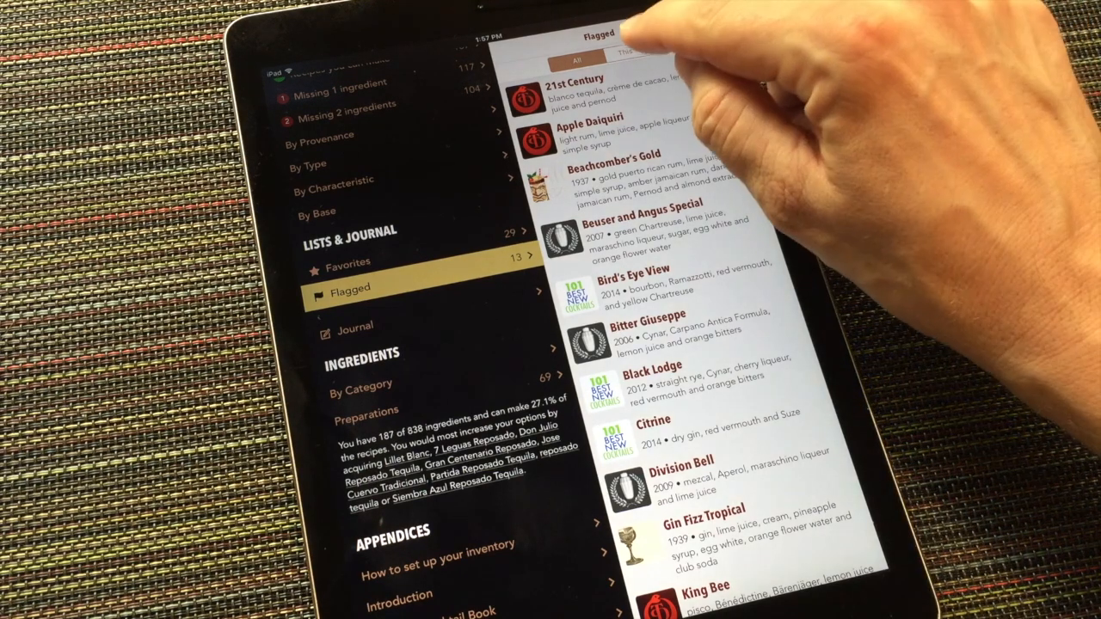
{"action": "left_click", "coordinate": [633, 56]}
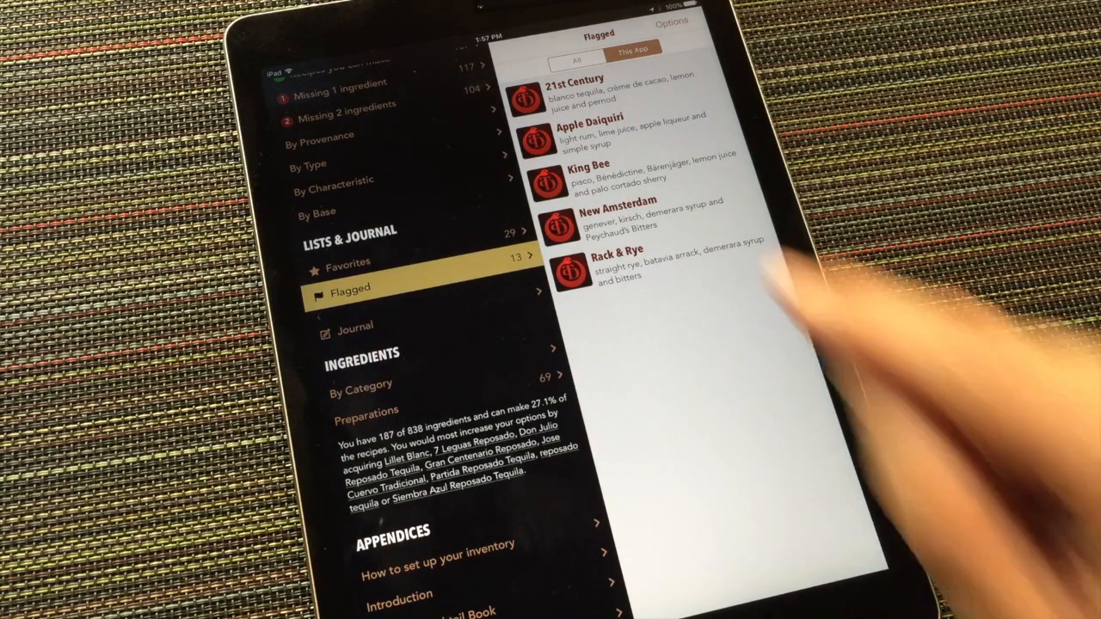
{"action": "left_click", "coordinate": [577, 57]}
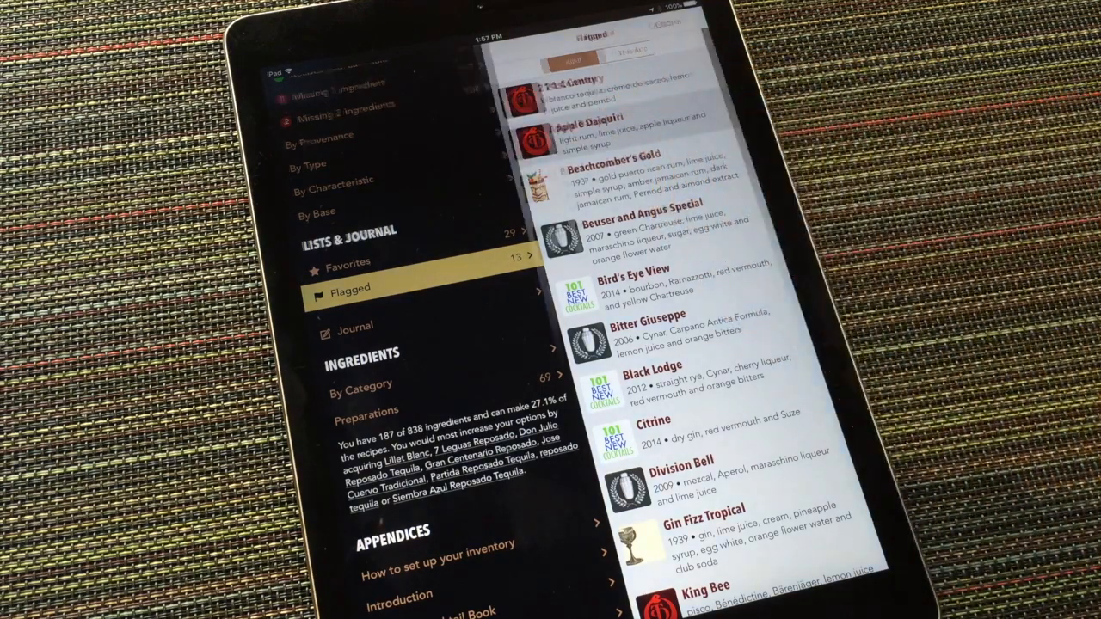
{"action": "left_click", "coordinate": [576, 129]}
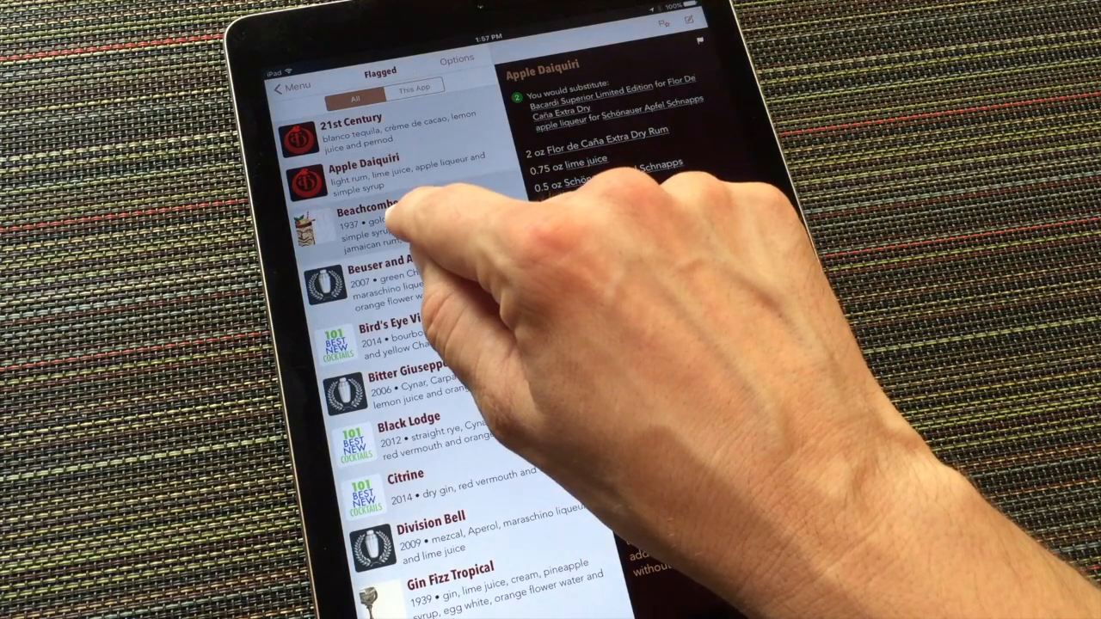
Open Beachcomber's Gold, switch to its Chicago version, then show Favorites from all apps
{"action": "left_click", "coordinate": [370, 219]}
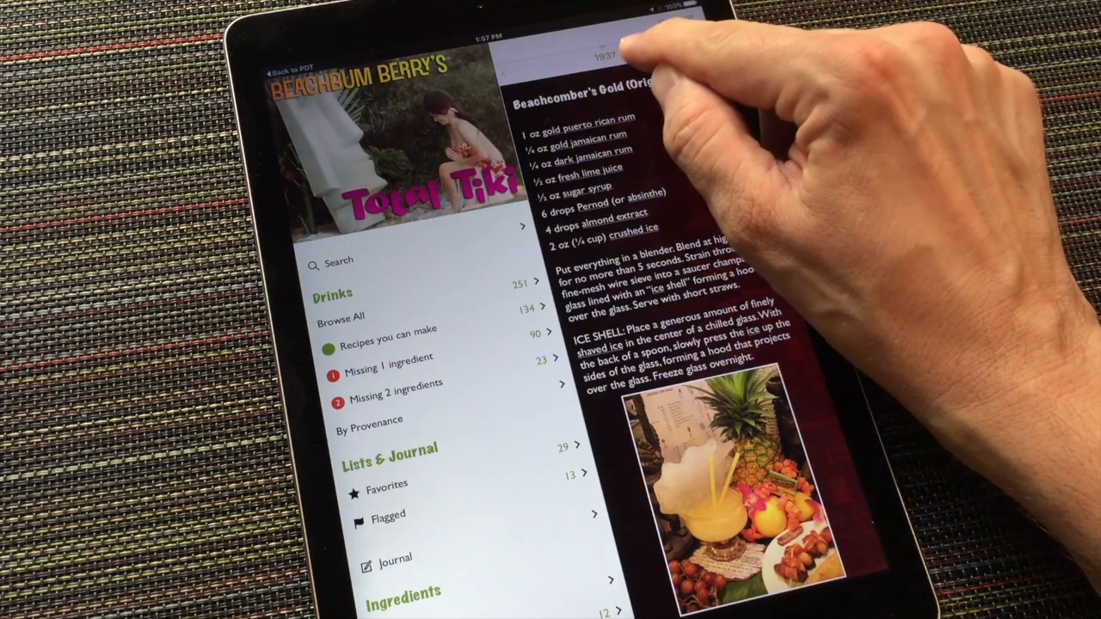
{"action": "left_click", "coordinate": [608, 55]}
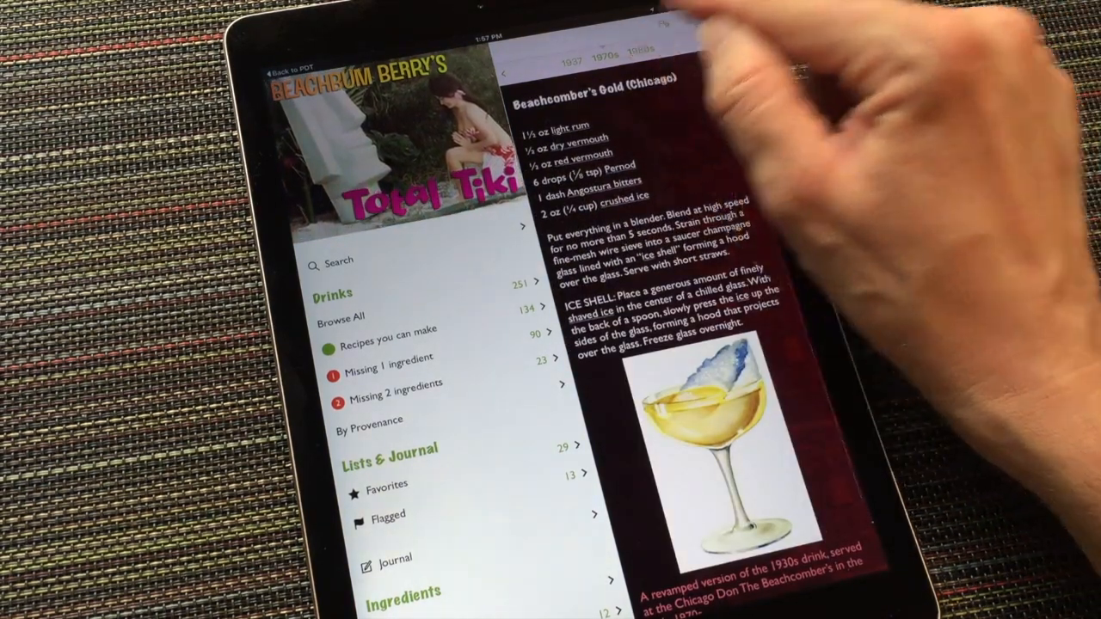
{"action": "left_click", "coordinate": [642, 51]}
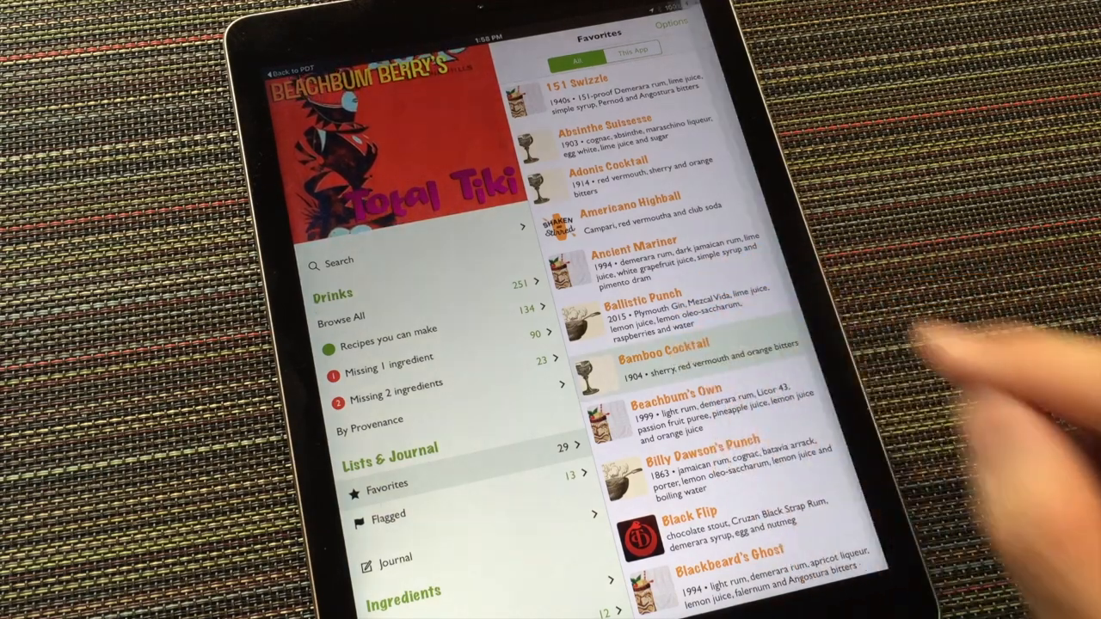
Open Bamboo Cocktail and put it on a new list called Friday Dinner Party
{"action": "left_click", "coordinate": [662, 353]}
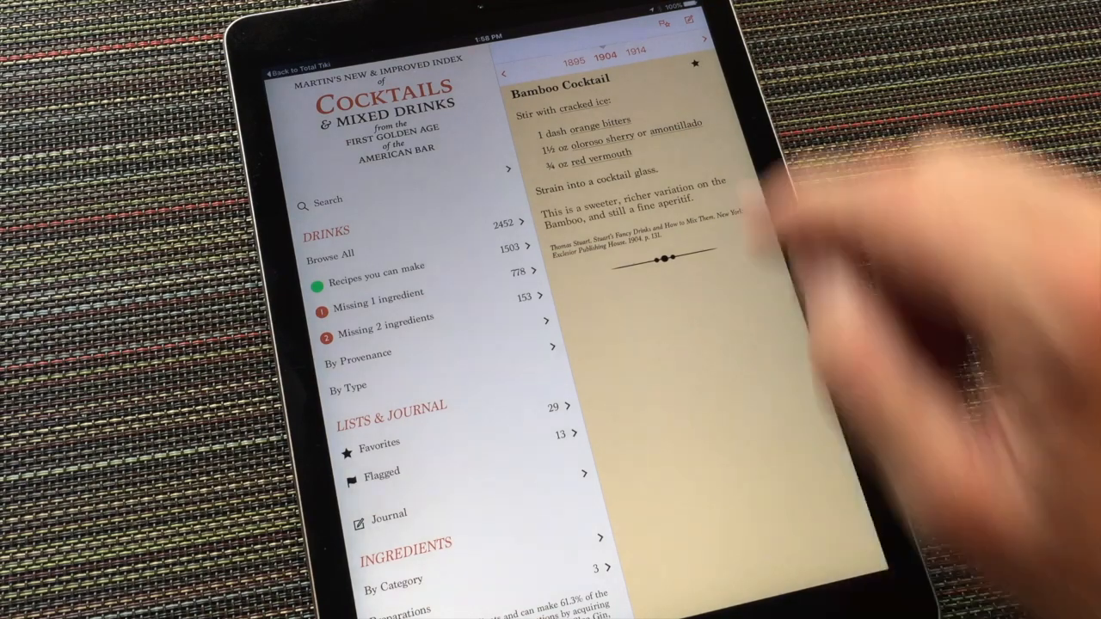
{"action": "left_click", "coordinate": [695, 62]}
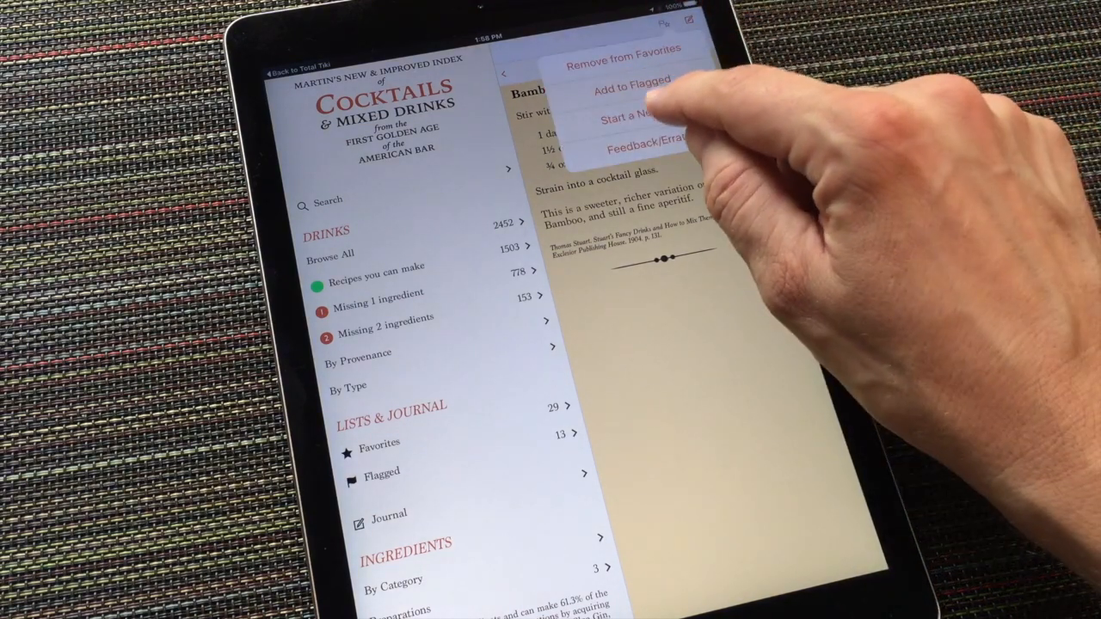
{"action": "left_click", "coordinate": [636, 116]}
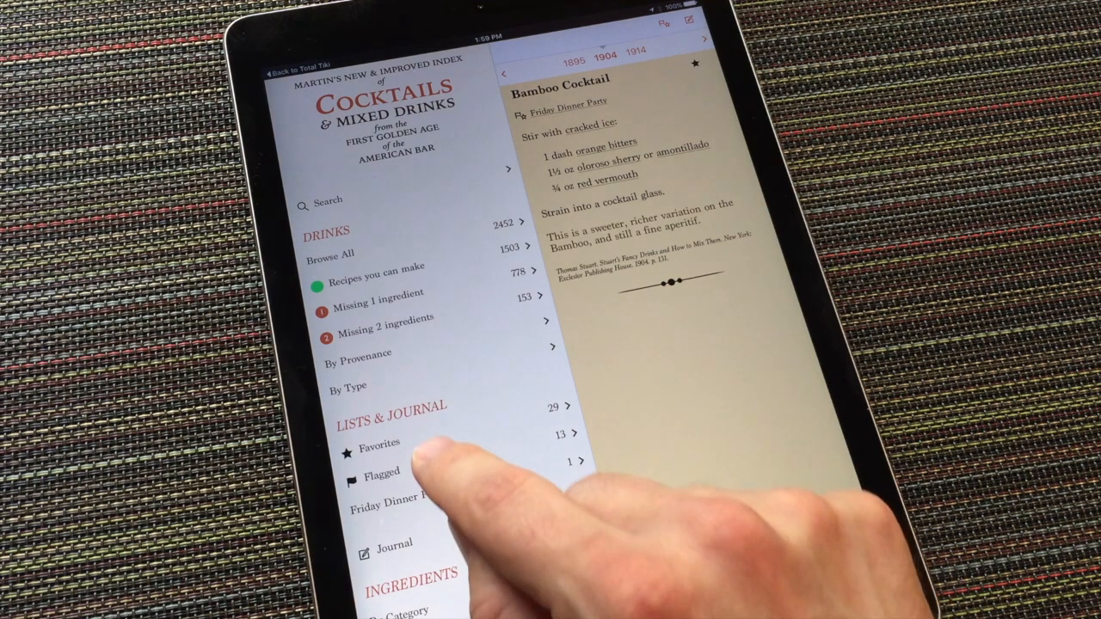
Show flagged recipes and open Bird's Eye View in 101 Best New Cocktails
{"action": "left_click", "coordinate": [379, 472]}
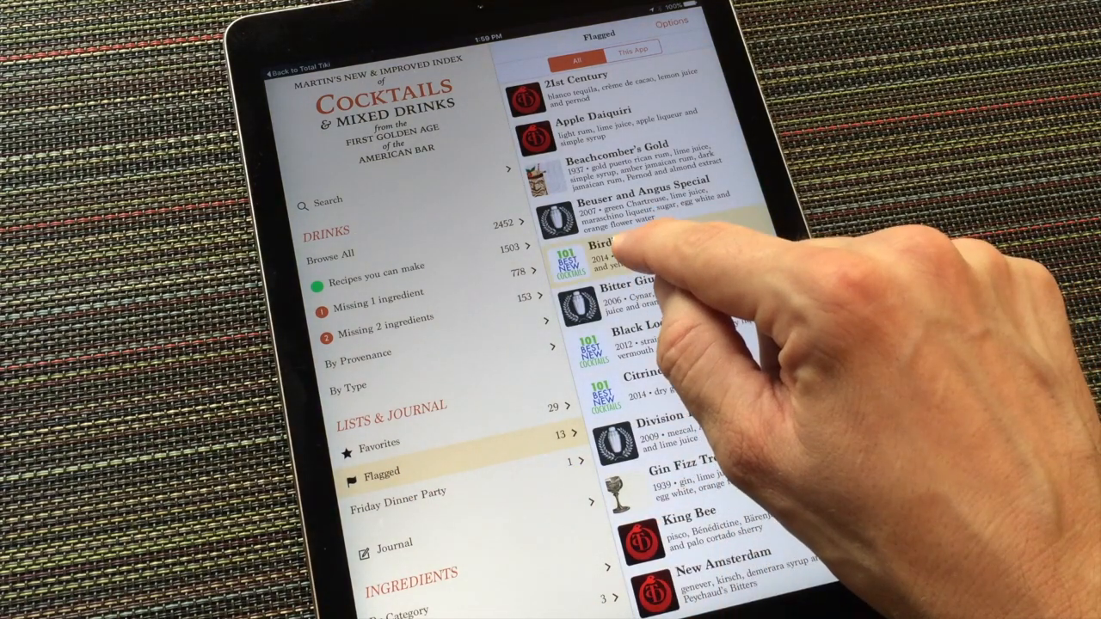
{"action": "left_click", "coordinate": [620, 249]}
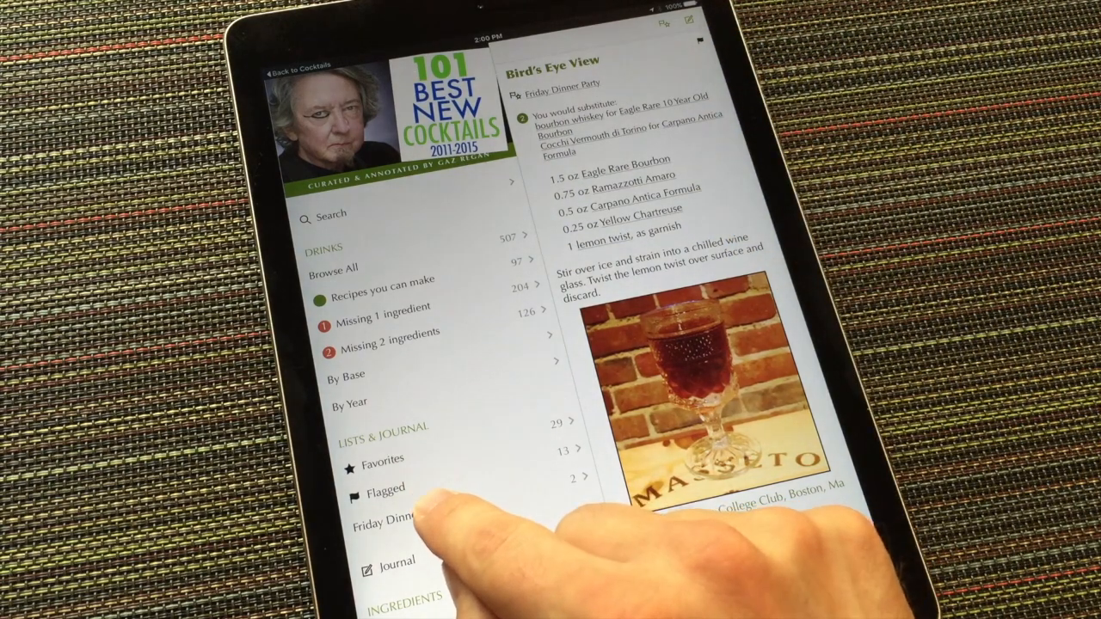
Open the Friday Dinner Party list and select Bird's Eye View in it
{"action": "left_click", "coordinate": [383, 517]}
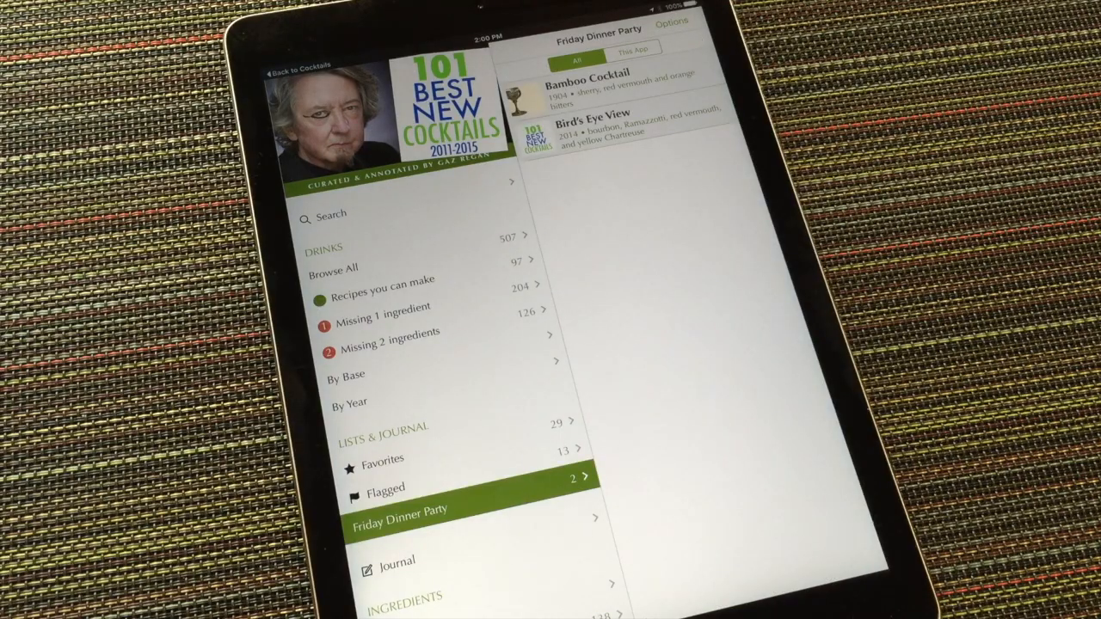
{"action": "left_click", "coordinate": [602, 114]}
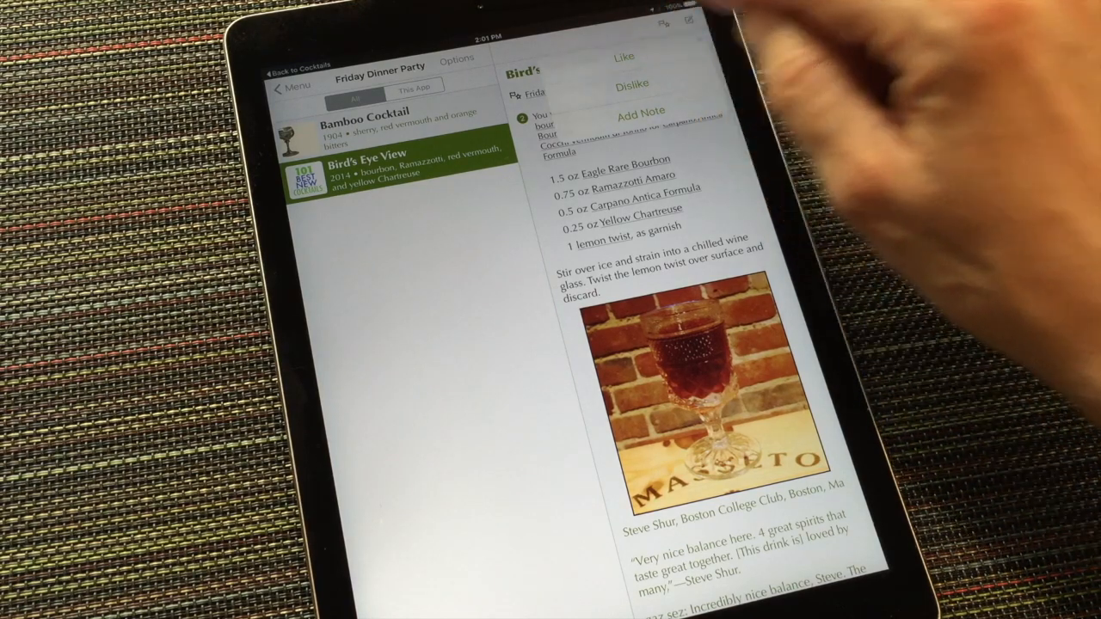
Like Bird's Eye View and write 'Delicious!' as its journal entry
{"action": "left_click", "coordinate": [639, 110]}
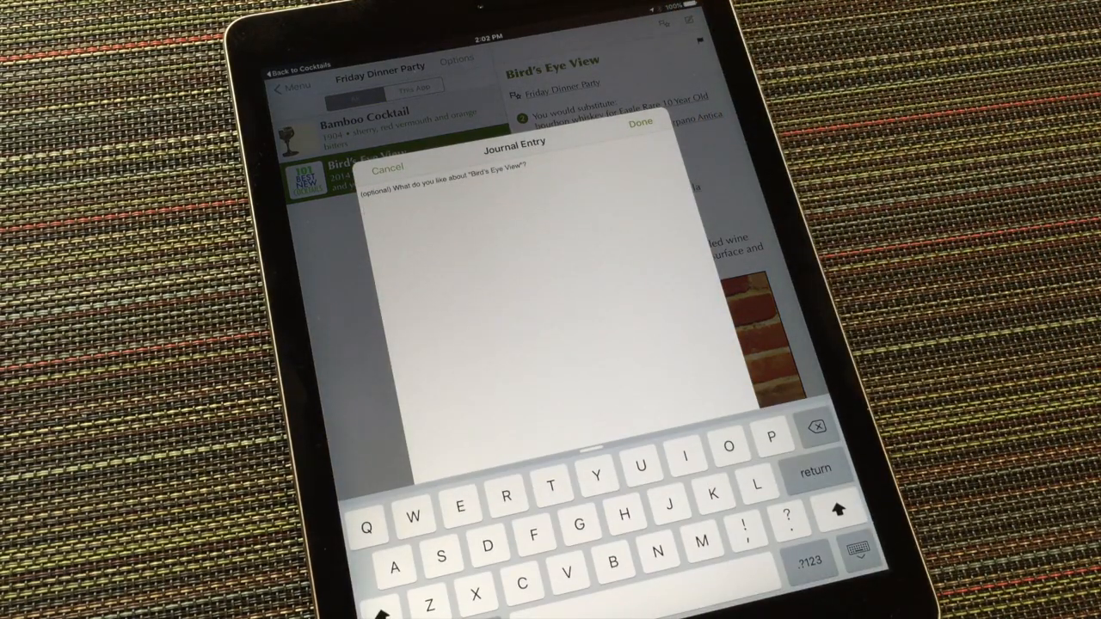
{"action": "type", "text": "Delic"}
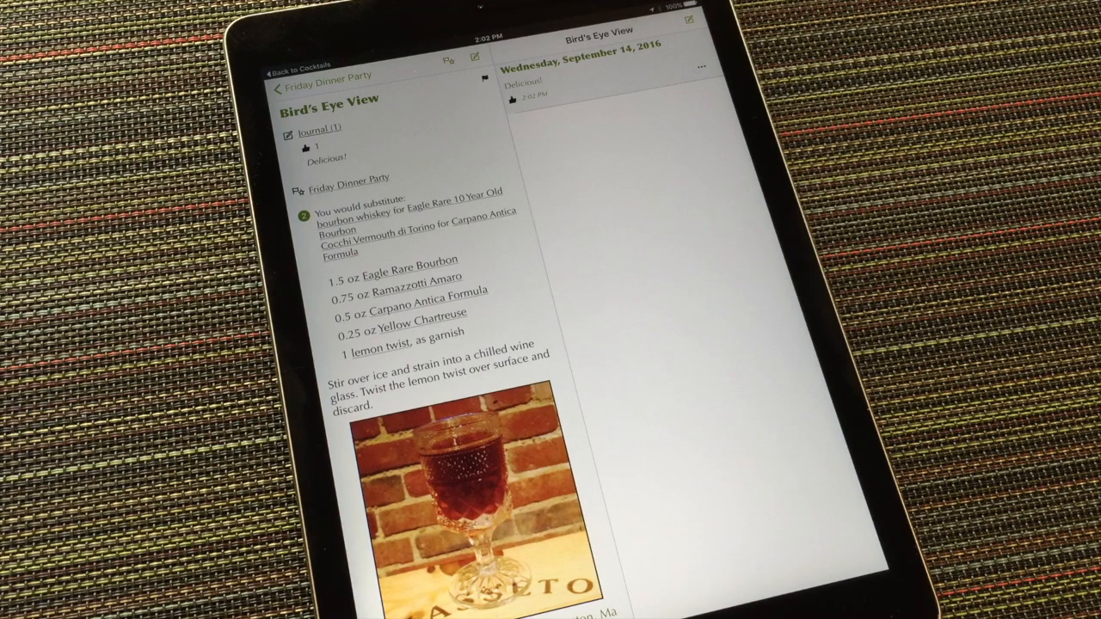
Go back from Bird's Eye View to the Friday Dinner Party list
{"action": "left_click", "coordinate": [700, 67]}
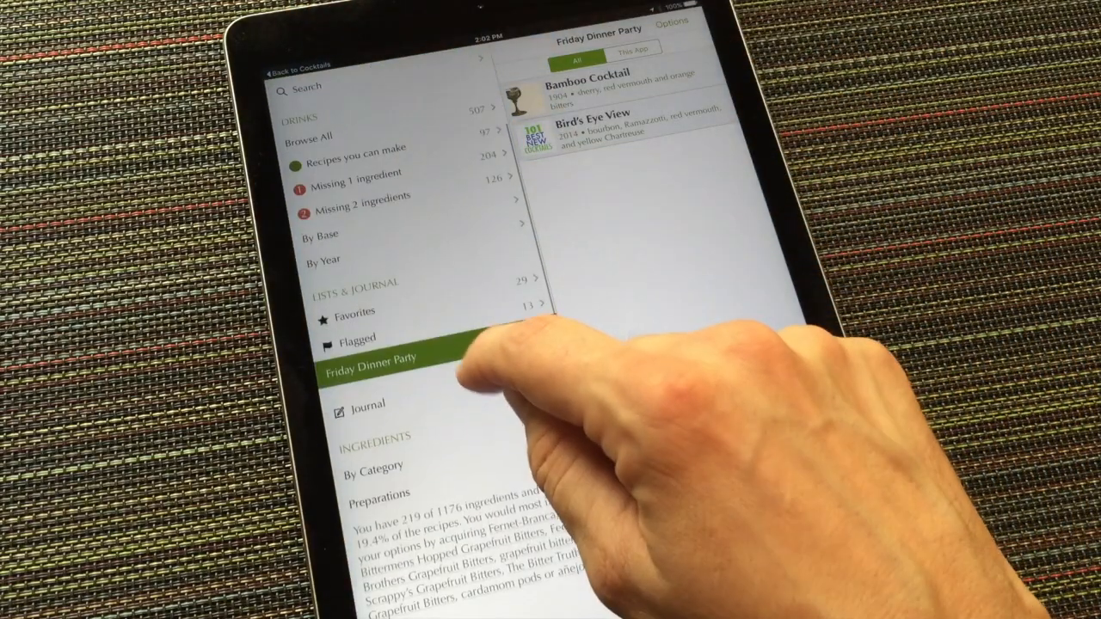
Open the Journal, filter it to This App, then switch to Modern Classics of the Cocktail Renaissance
{"action": "left_click", "coordinate": [367, 404]}
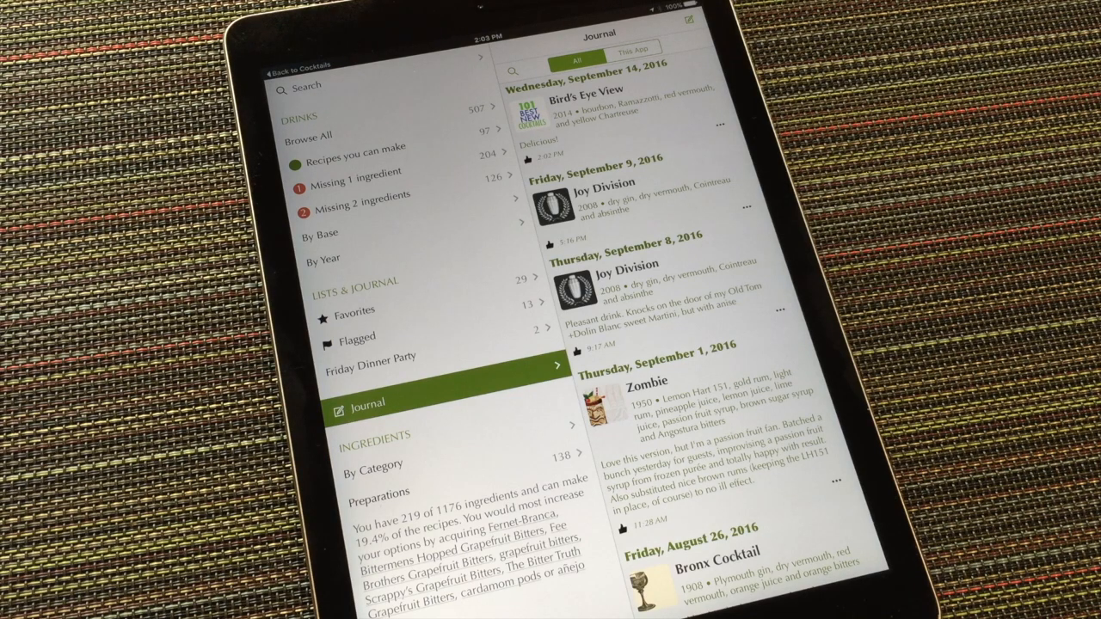
{"action": "mouse_move", "coordinate": [636, 155]}
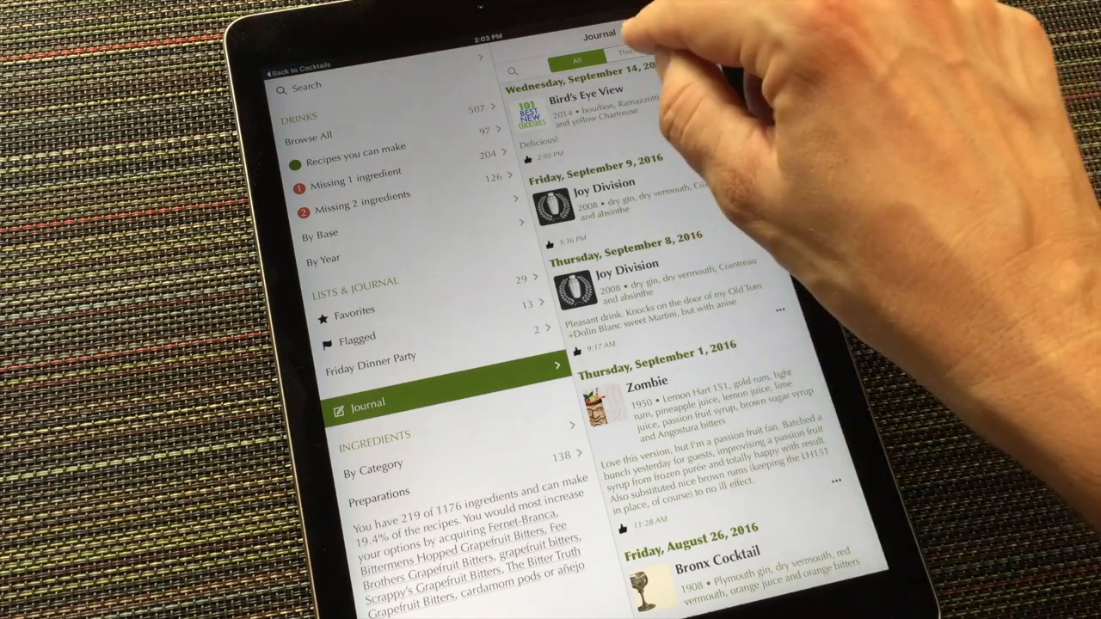
{"action": "left_click", "coordinate": [634, 57]}
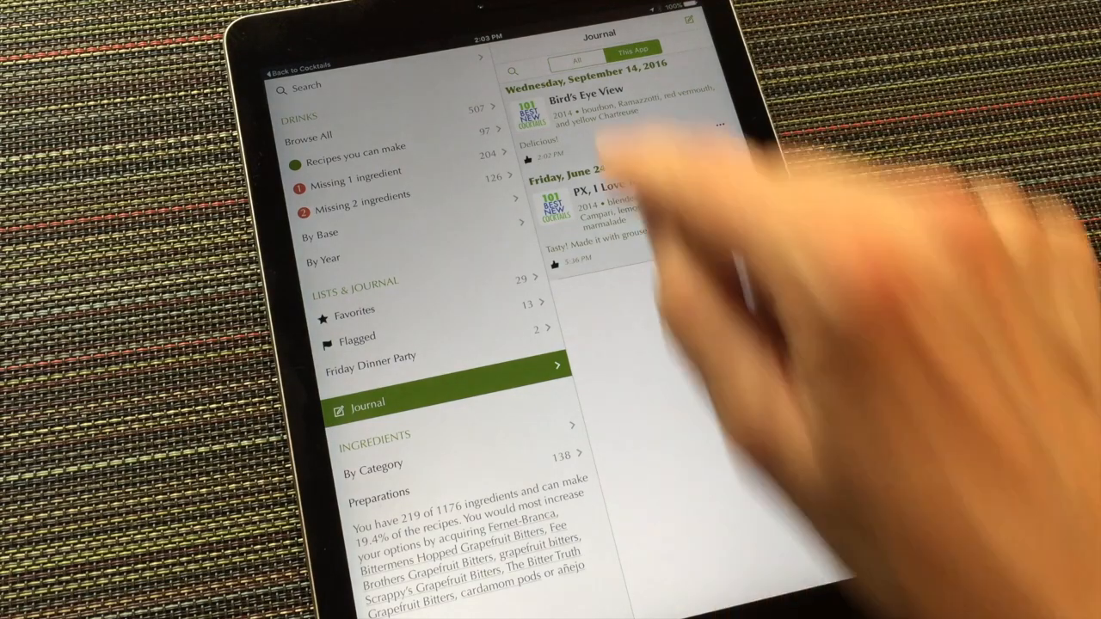
{"action": "left_click", "coordinate": [577, 58]}
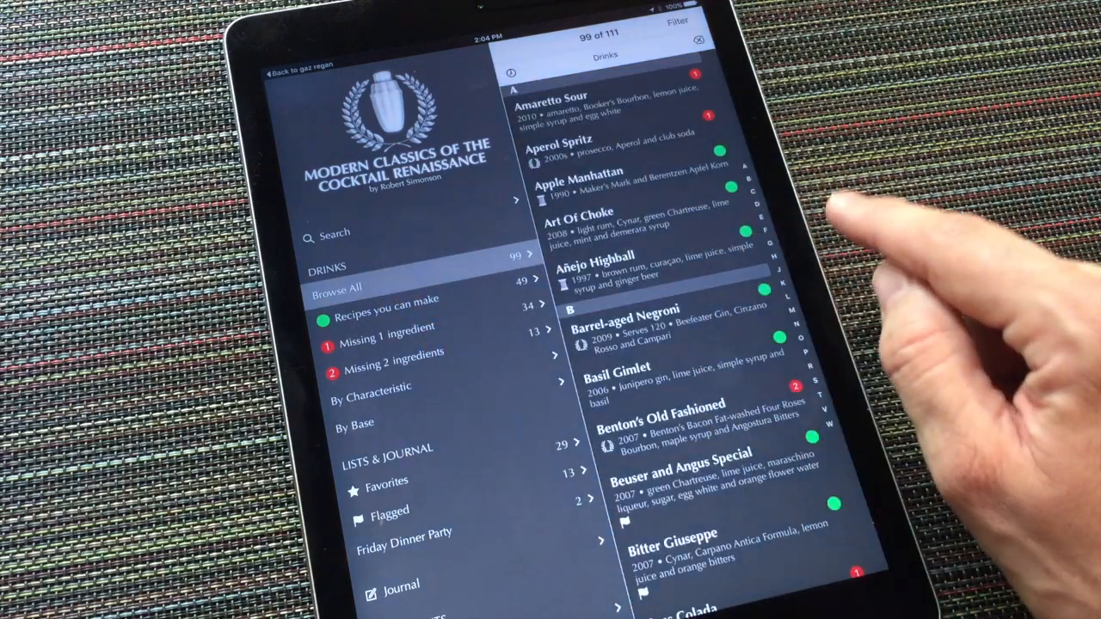
Open All ingredients under Ingredients By Category for inventory editing
{"action": "scroll", "scroll_direction": "down", "scroll_amount": 3}
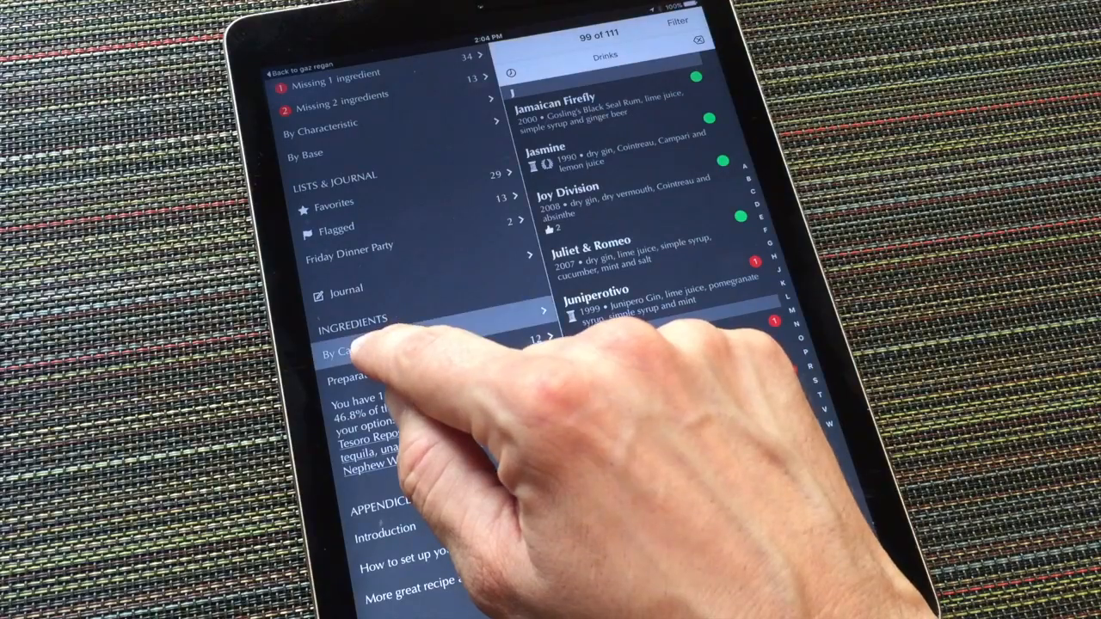
{"action": "left_click", "coordinate": [348, 346]}
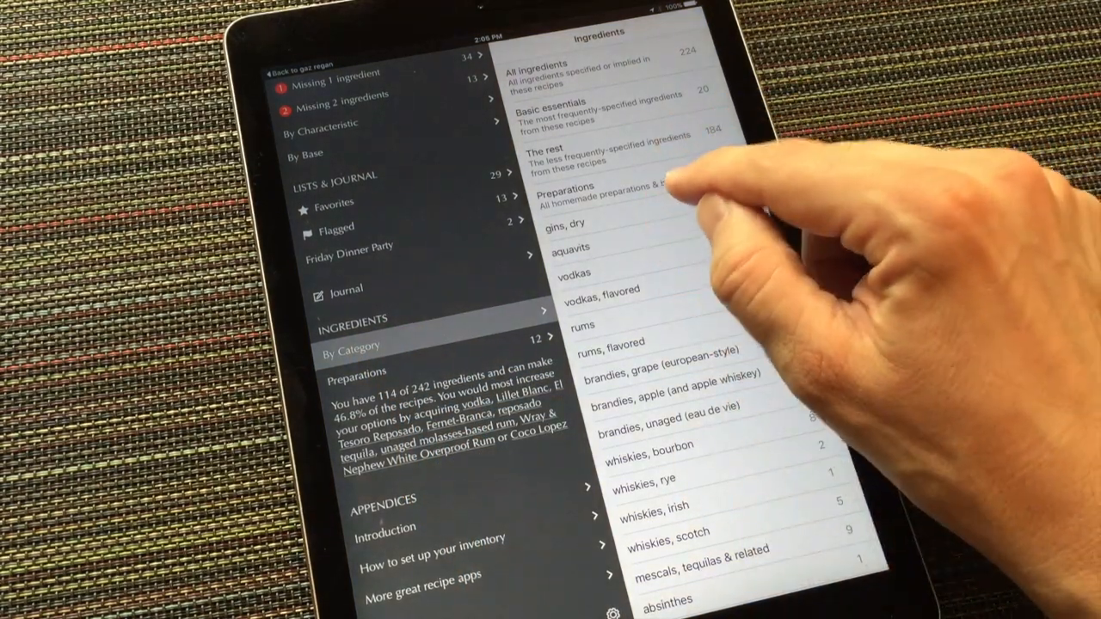
{"action": "left_click", "coordinate": [583, 325]}
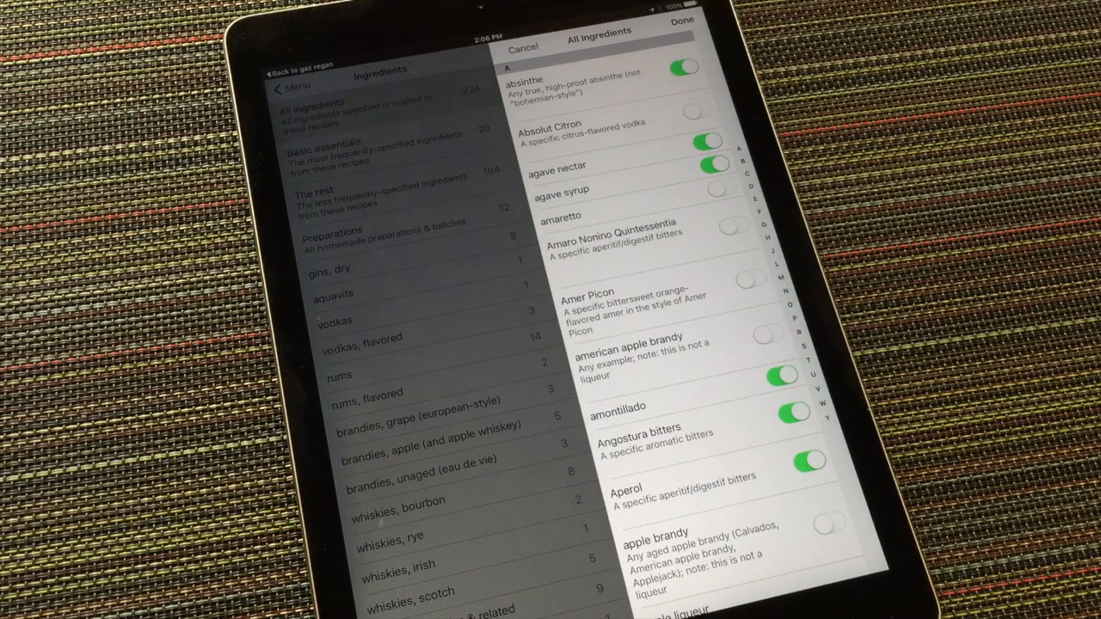
Toggle Bacardi 8 Años in stock in All Ingredients and tap Done
{"action": "scroll", "scroll_direction": "down", "scroll_amount": 3}
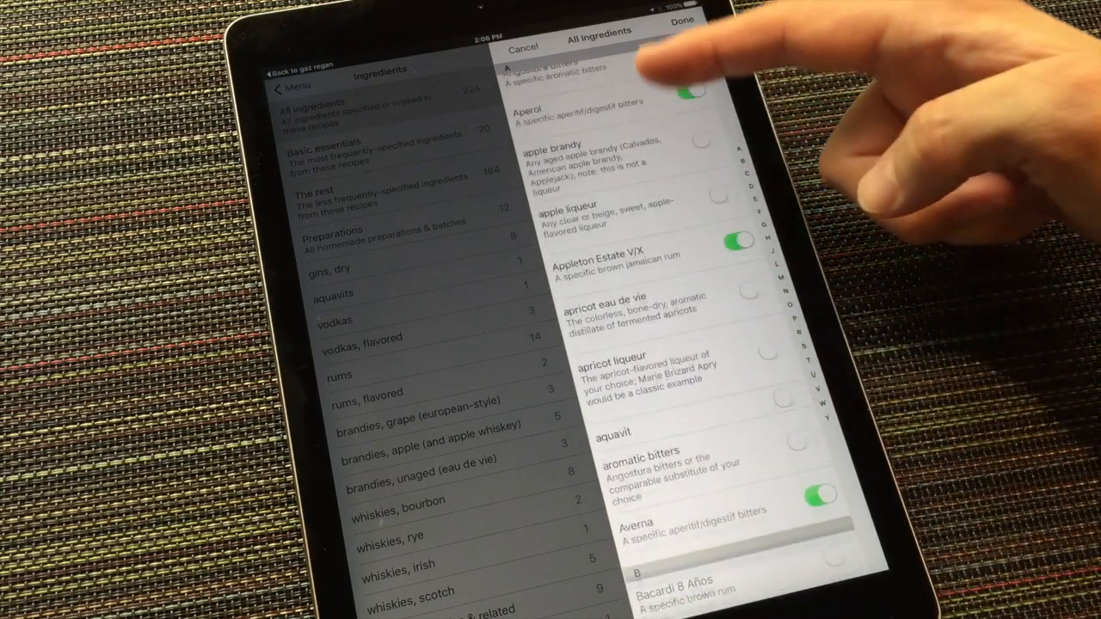
{"action": "scroll", "scroll_direction": "down", "scroll_amount": 3}
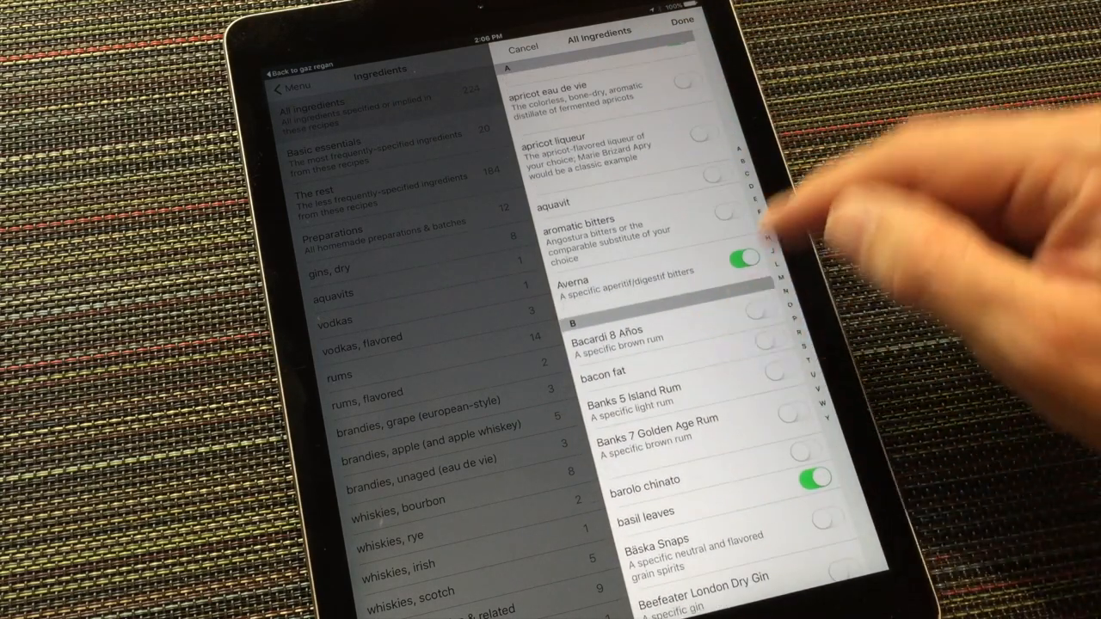
{"action": "left_click", "coordinate": [757, 306]}
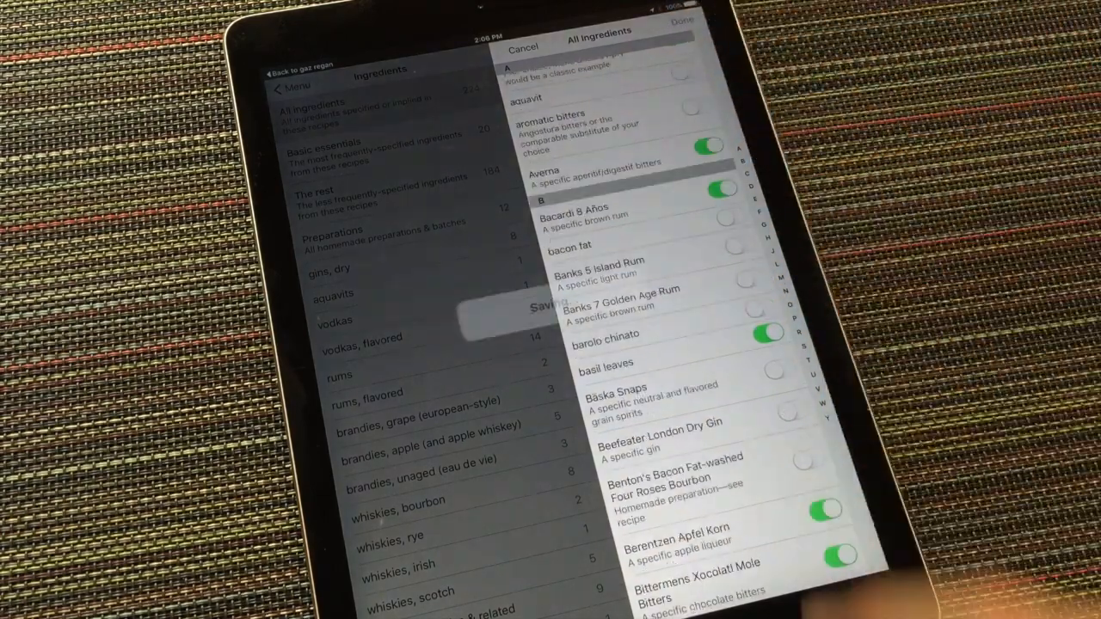
{"action": "left_click", "coordinate": [681, 26]}
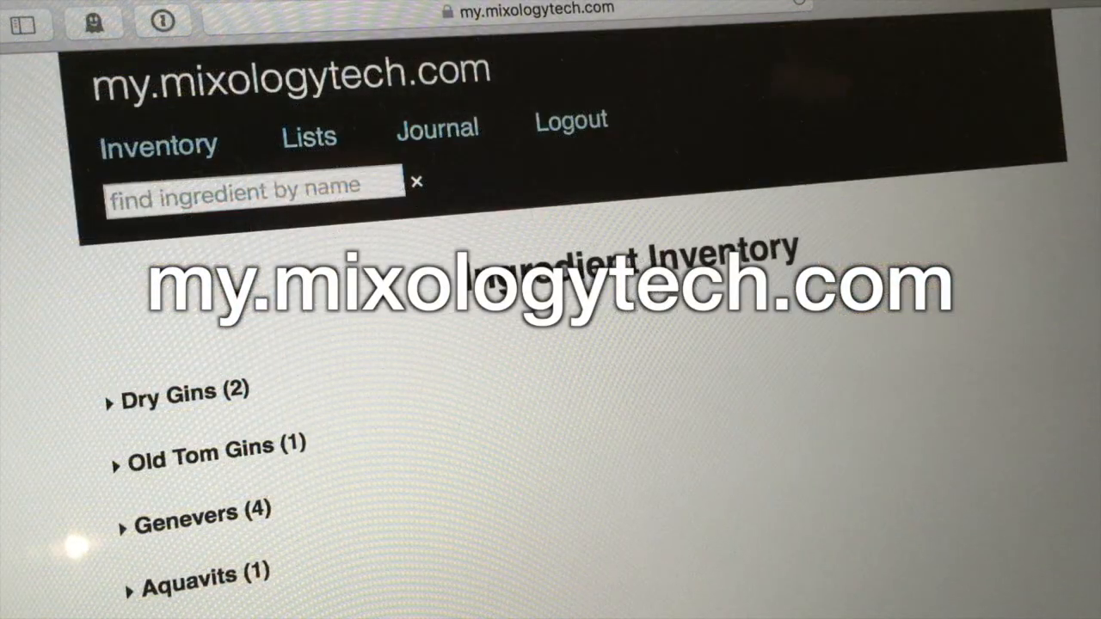
Search the web inventory for 'rans' and toggle a Ransom product's stock status
{"action": "left_click", "coordinate": [250, 190]}
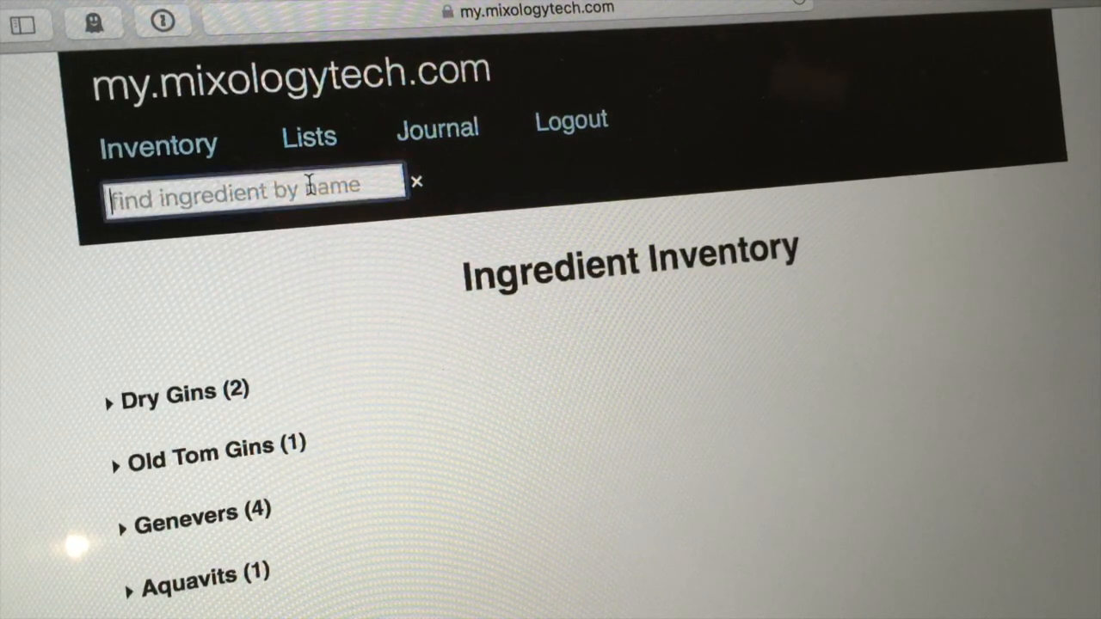
{"action": "type", "text": "ranso"}
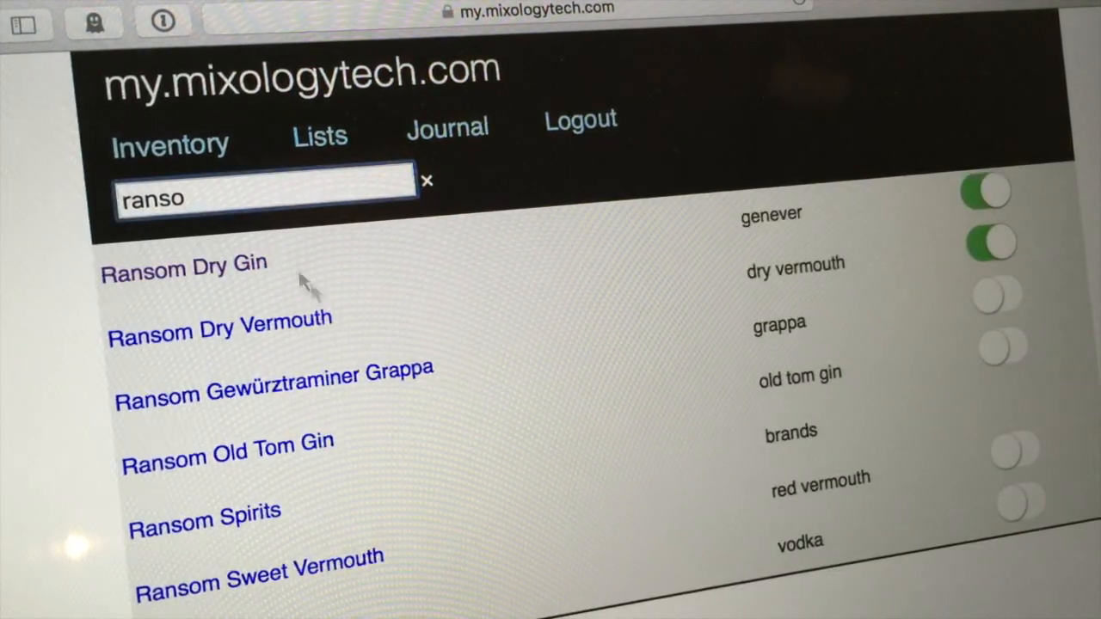
{"action": "left_click", "coordinate": [997, 344]}
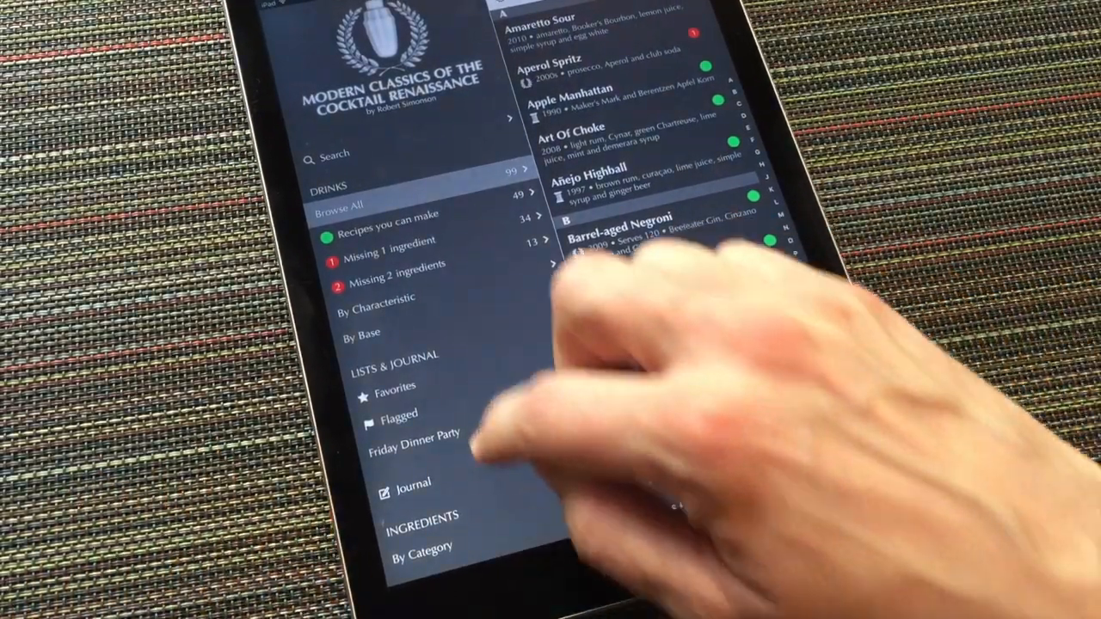
{"action": "scroll", "scroll_direction": "down", "scroll_amount": 3}
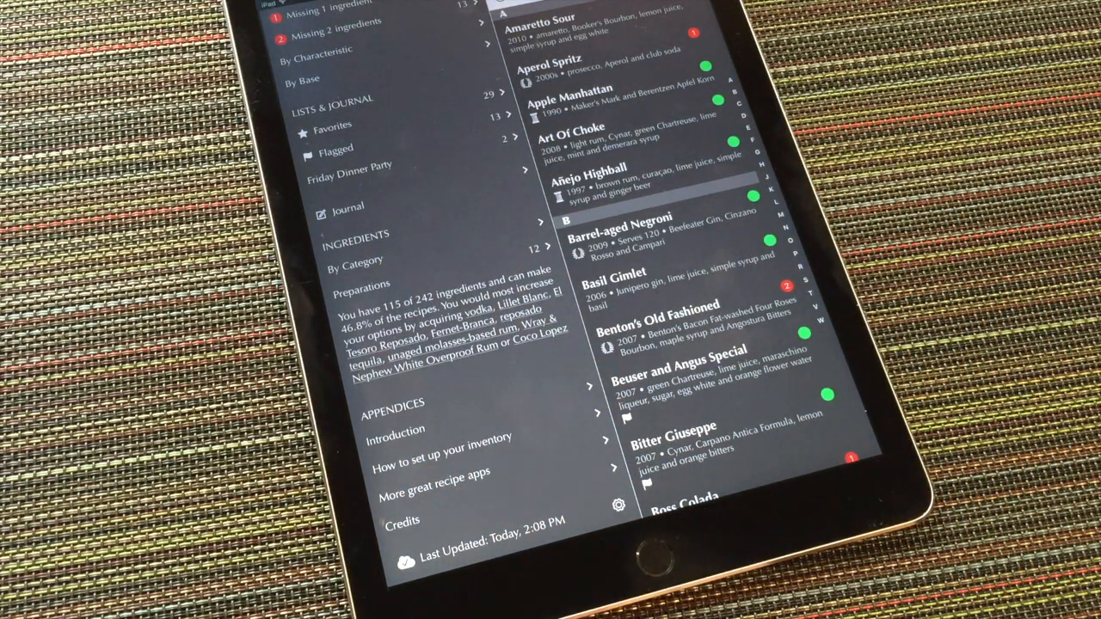
{"action": "left_click", "coordinate": [620, 507]}
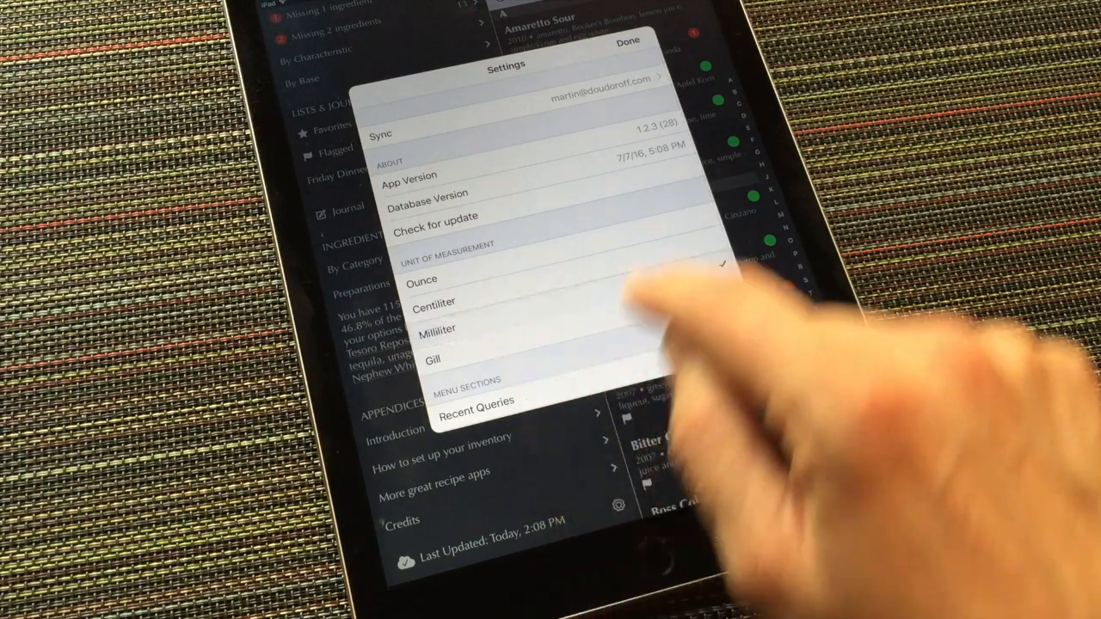
{"action": "left_click", "coordinate": [628, 40]}
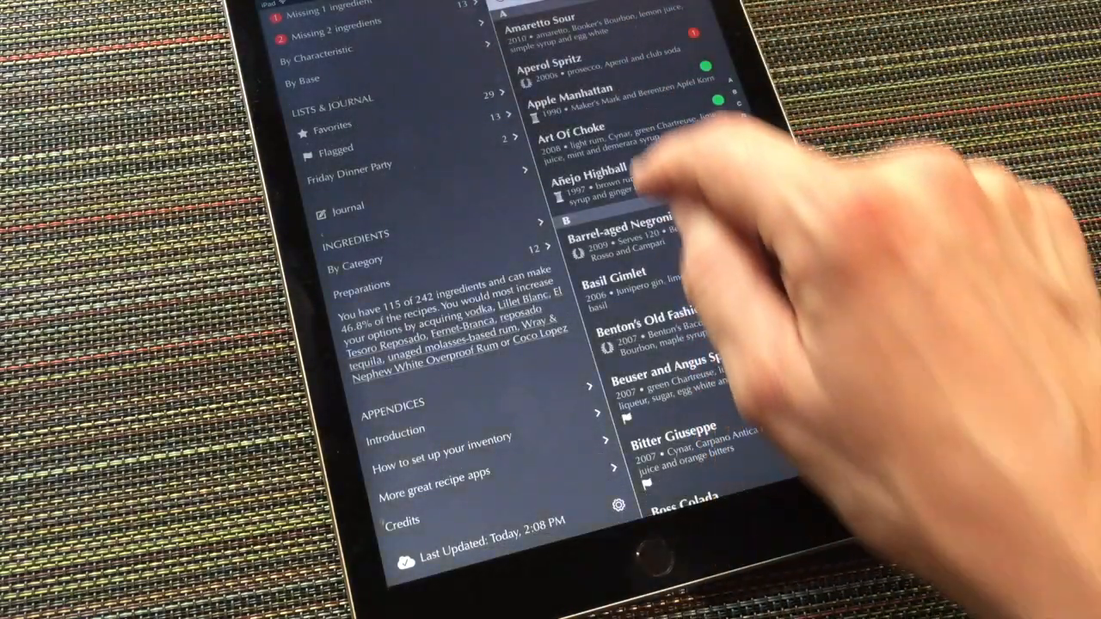